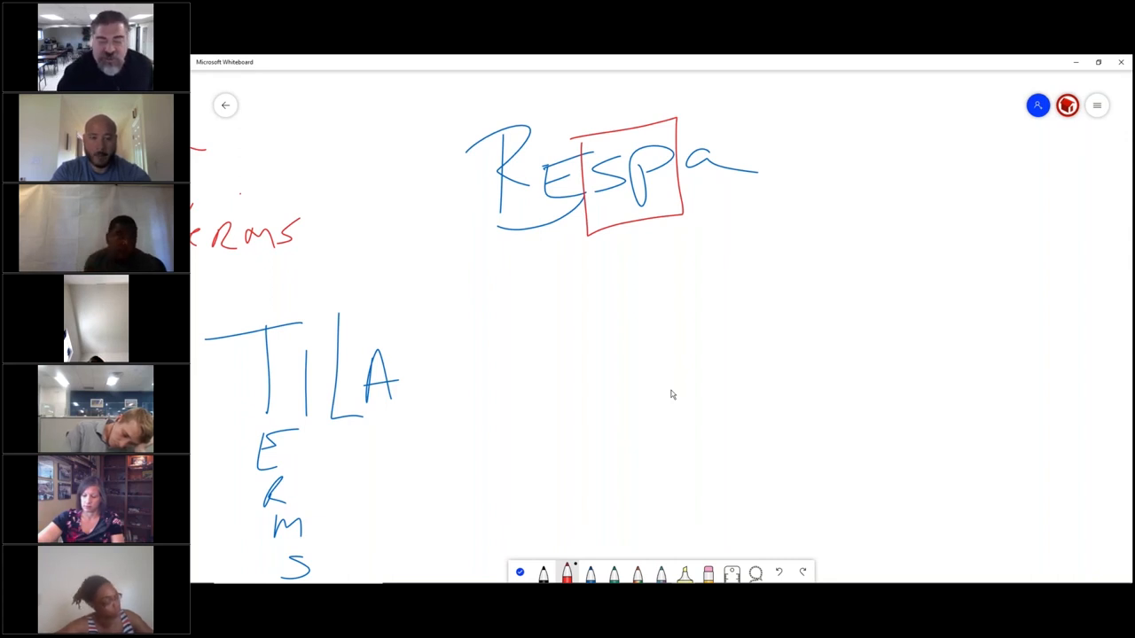
Step: With the black pen, sketch a brace under RESPA, five blank lines, a circled CD, and TILA
left_click_drag(474, 275, 722, 252)
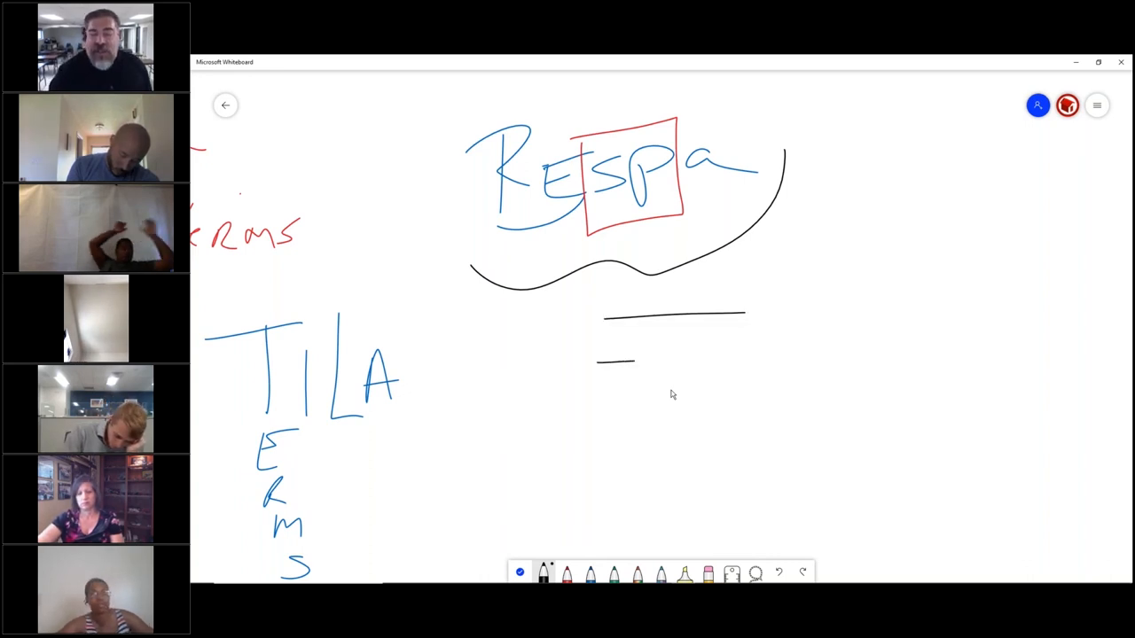
left_click_drag(634, 359, 754, 355)
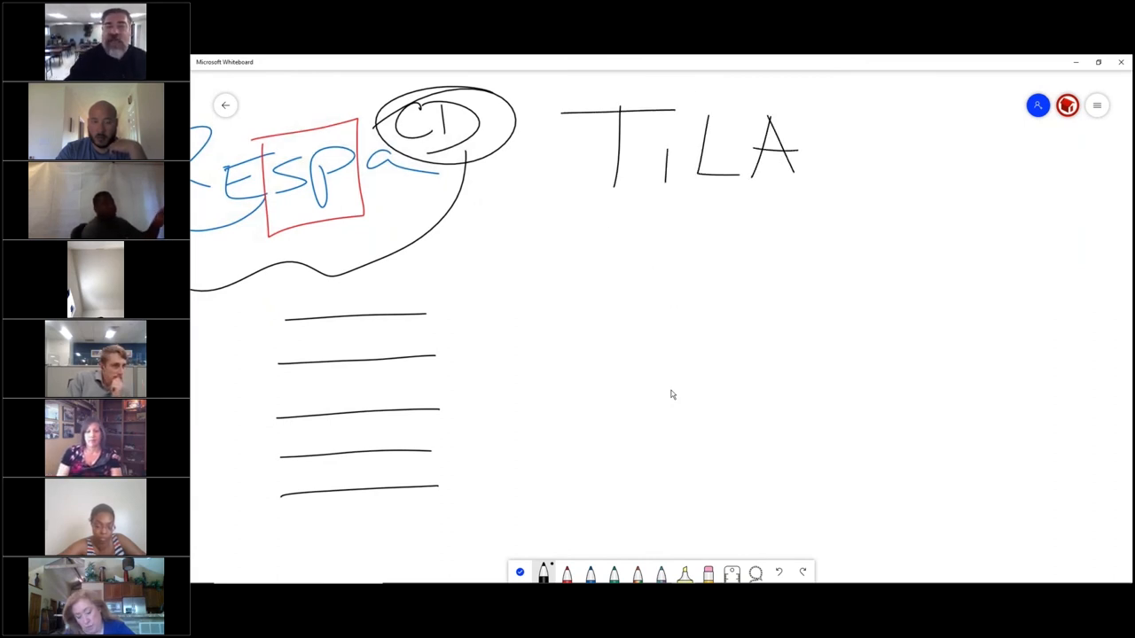
Step: Handwrite RESP, Integrated and Disclosure under TILA, bracket them, and box their initials in red
left_click_drag(590, 221, 683, 284)
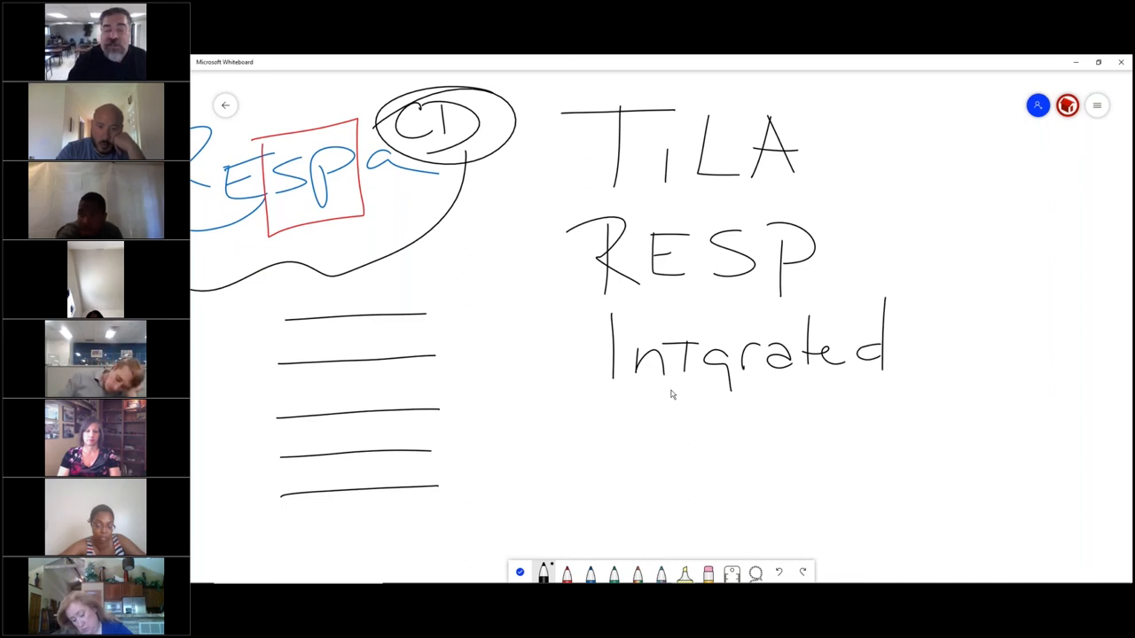
type("Dis")
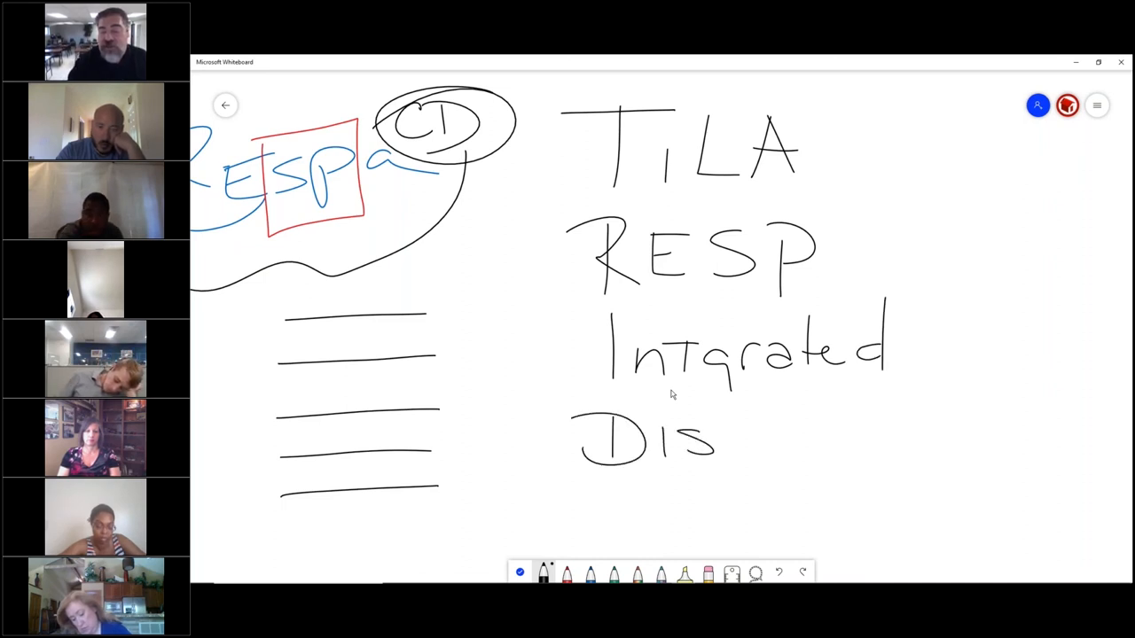
left_click_drag(714, 439, 829, 439)
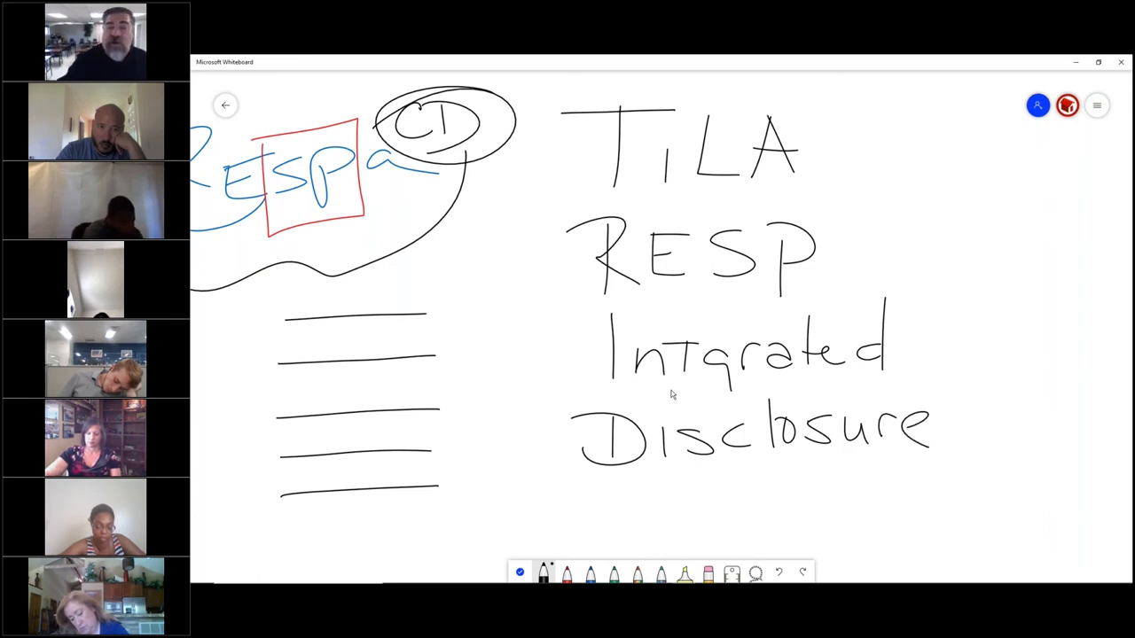
left_click_drag(595, 98, 550, 487)
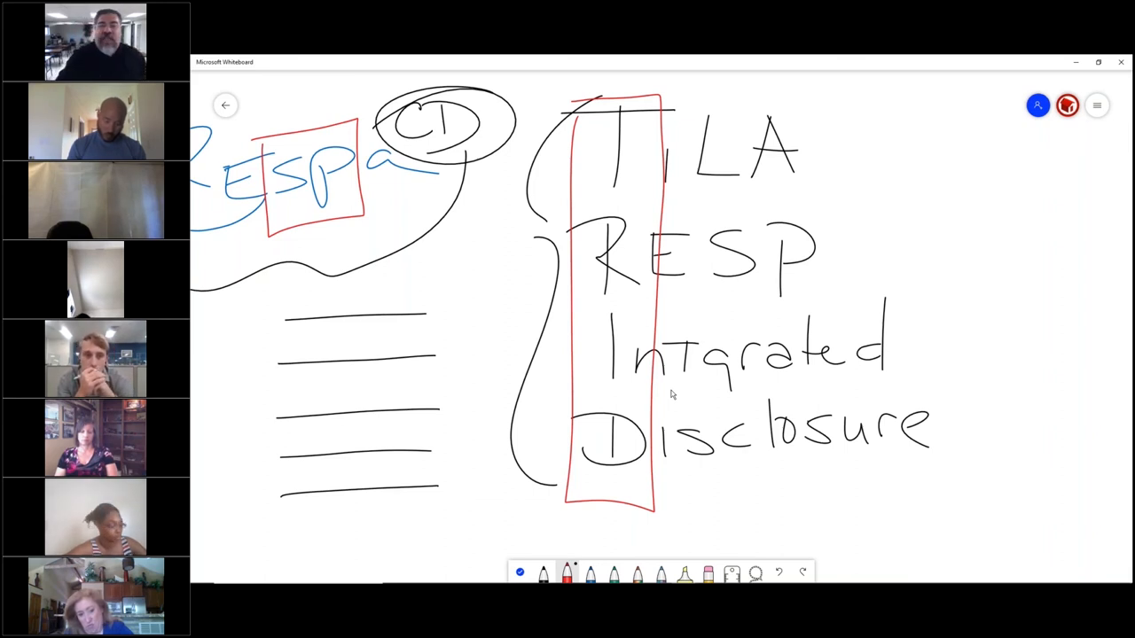
Step: In red, underline TILA and RESP and write 'LE & CD' beneath Disclosure
left_click_drag(568, 200, 814, 179)
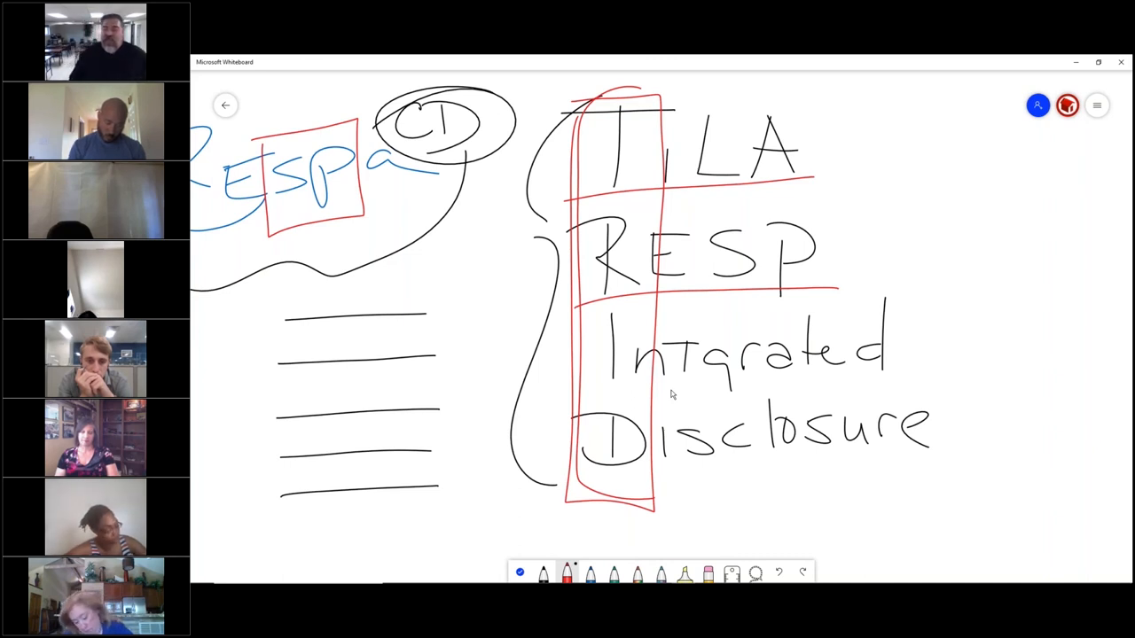
left_click_drag(741, 479, 776, 510)
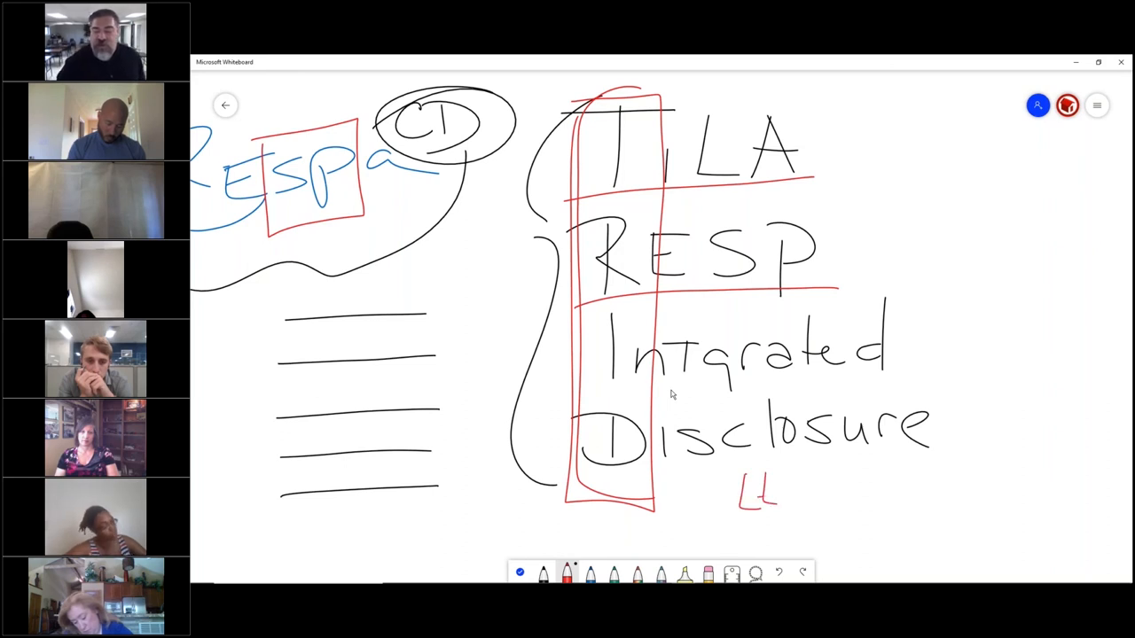
left_click_drag(780, 484, 815, 496)
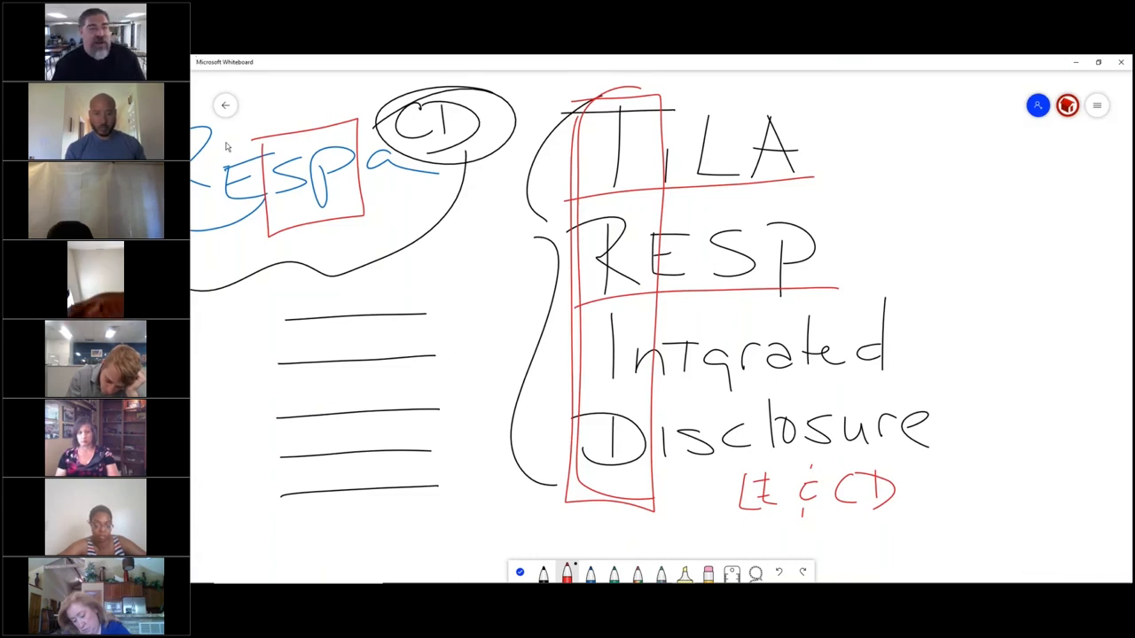
Step: Return to the saved-boards gallery and create a new blank whiteboard
left_click(225, 105)
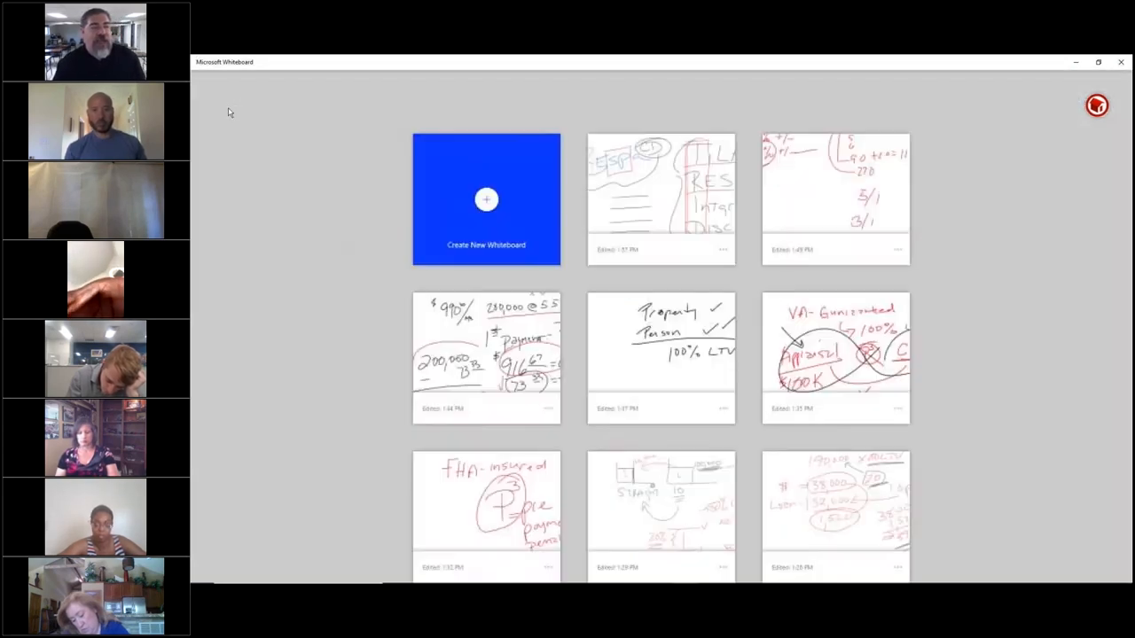
left_click(486, 199)
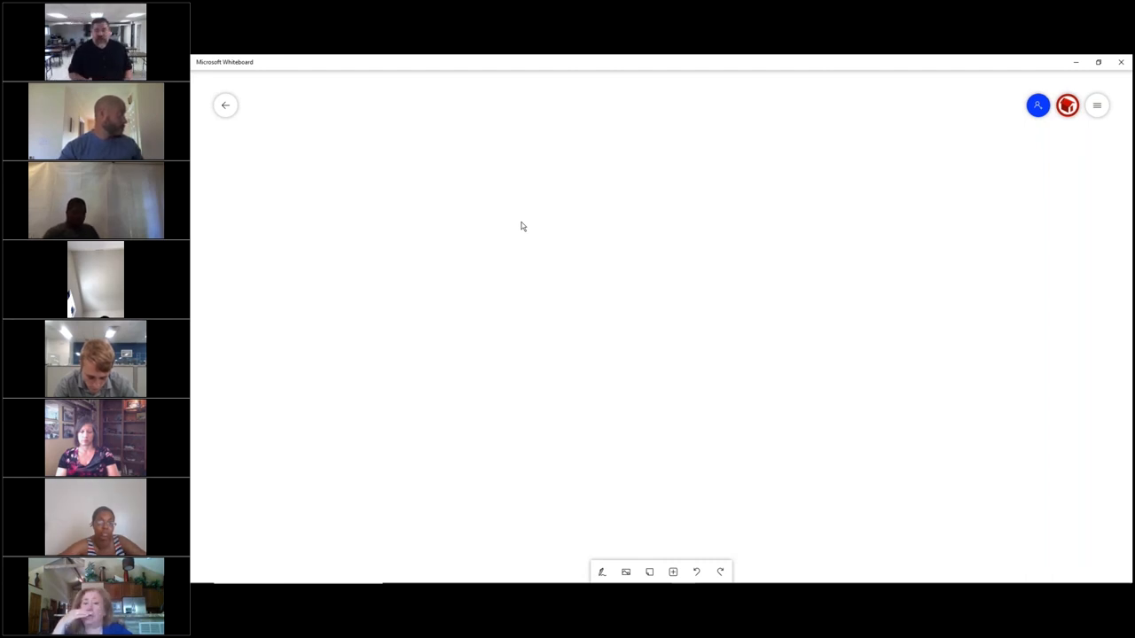
Step: In red ink, write the DTI 30/60 ratio and $1,200 under House, circling the 30
left_click(602, 572)
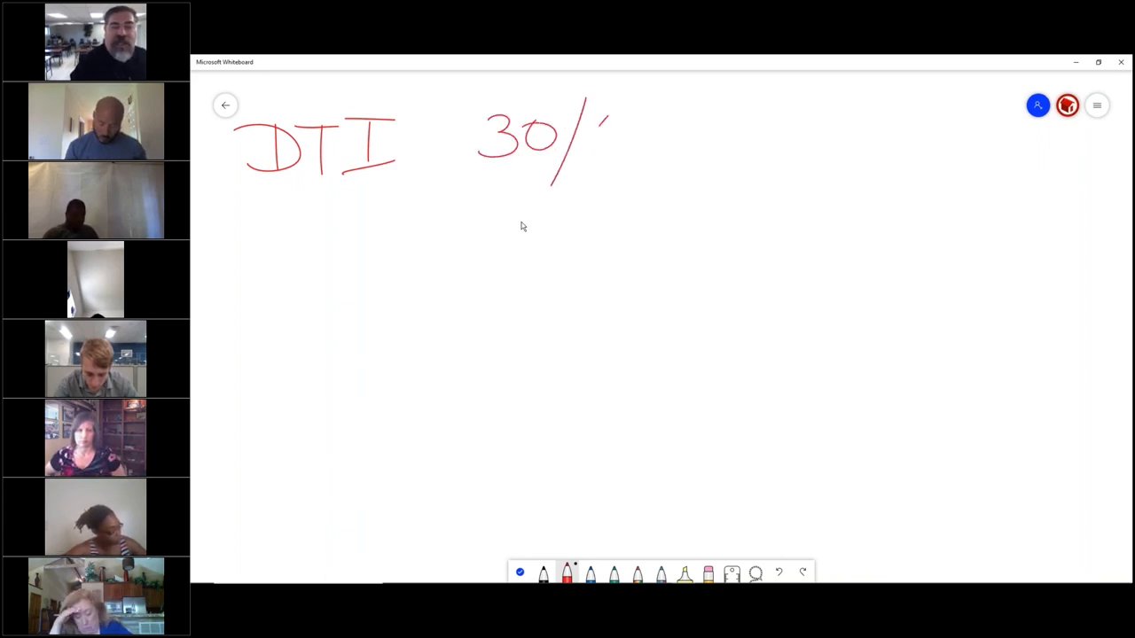
left_click_drag(585, 116, 647, 164)
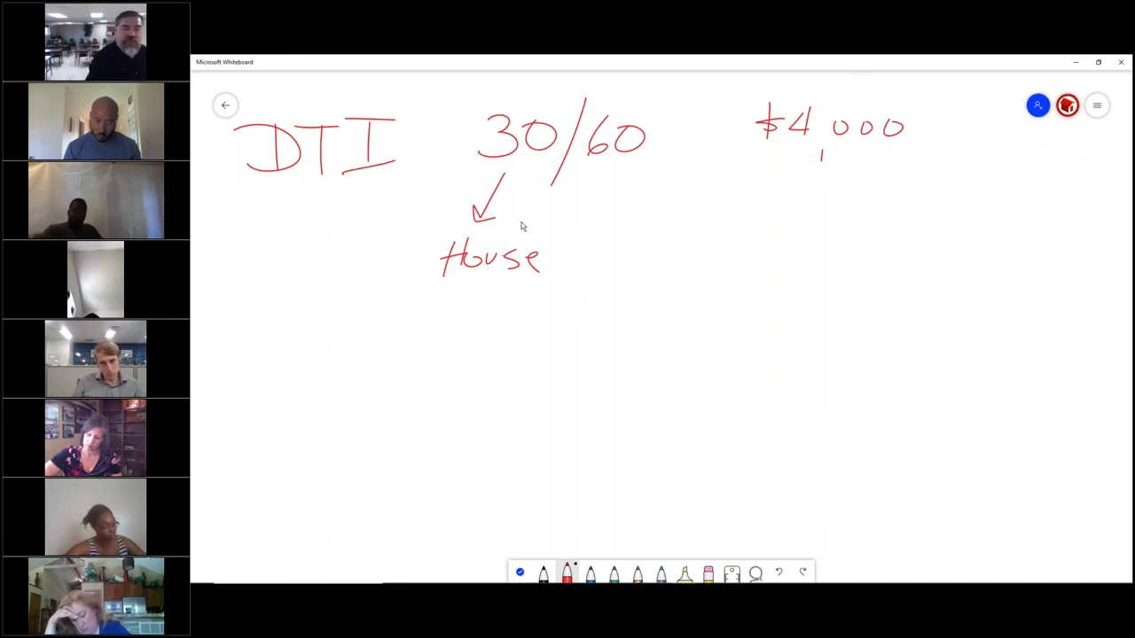
left_click_drag(404, 319, 452, 382)
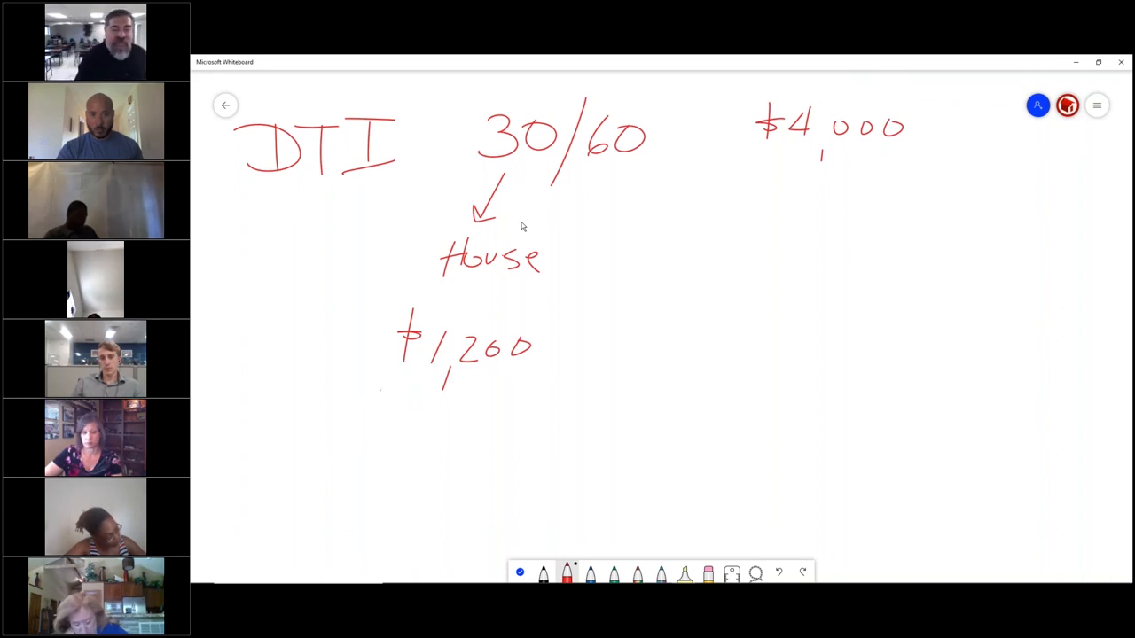
left_click_drag(381, 395, 519, 385)
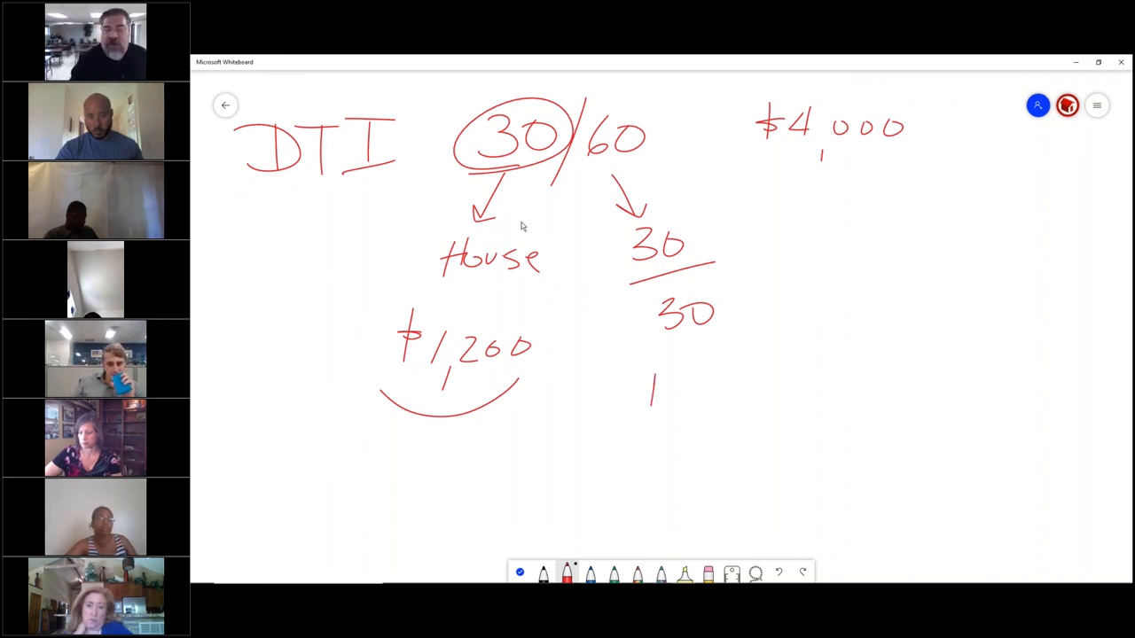
Step: Add a dollar sign to the second 1,200, circle 60 with a 40% note, and underline DTI
type("1,200")
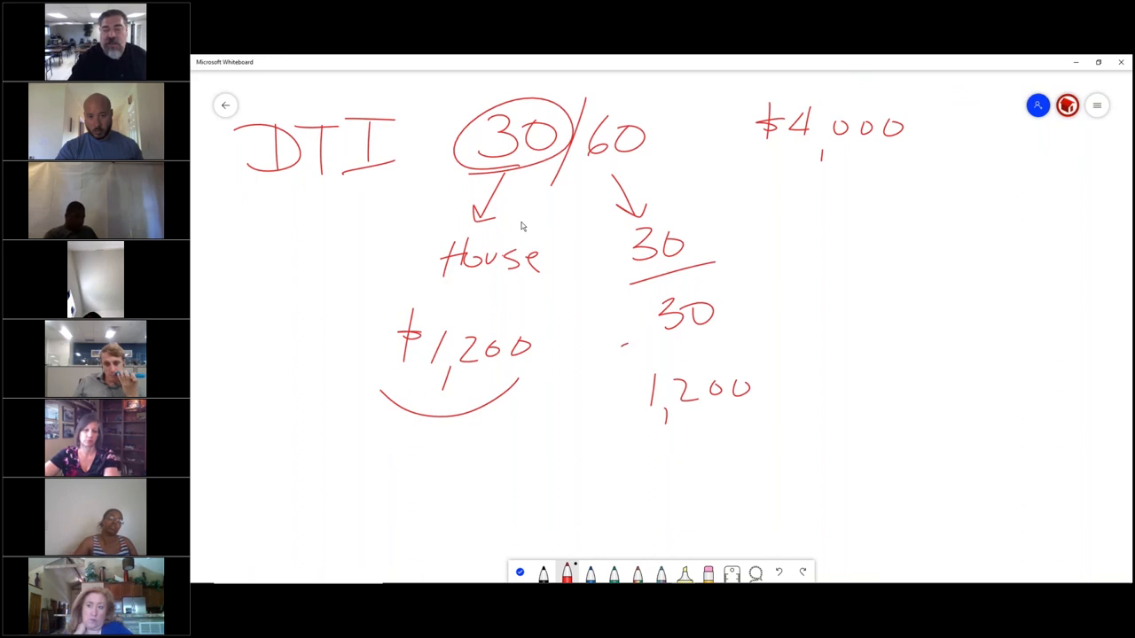
left_click_drag(603, 341, 621, 373)
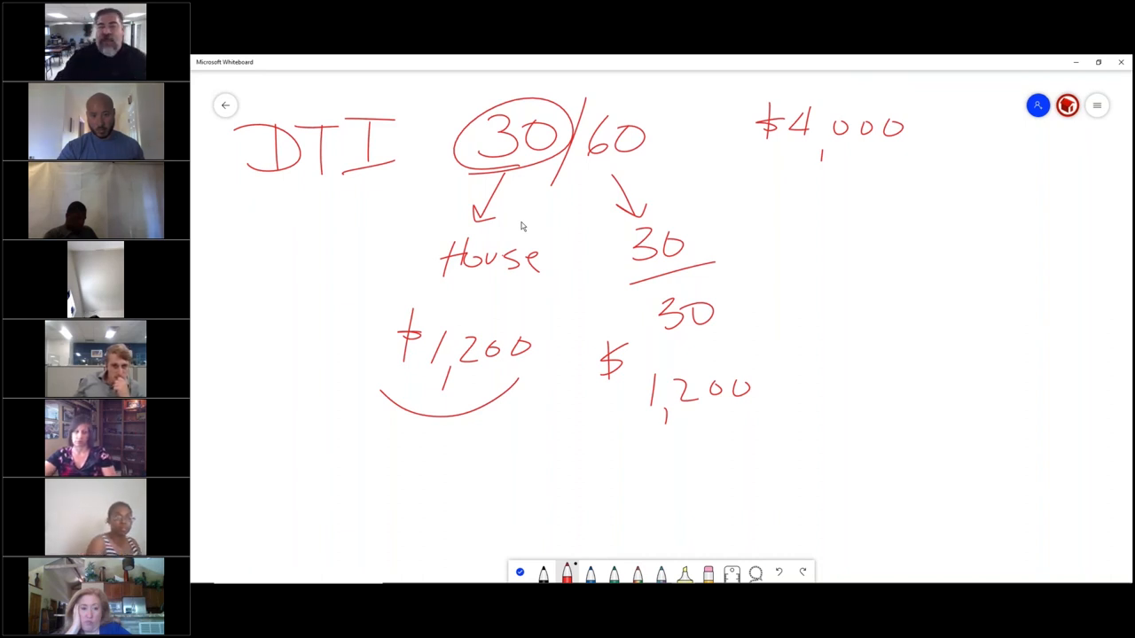
left_click_drag(576, 98, 674, 177)
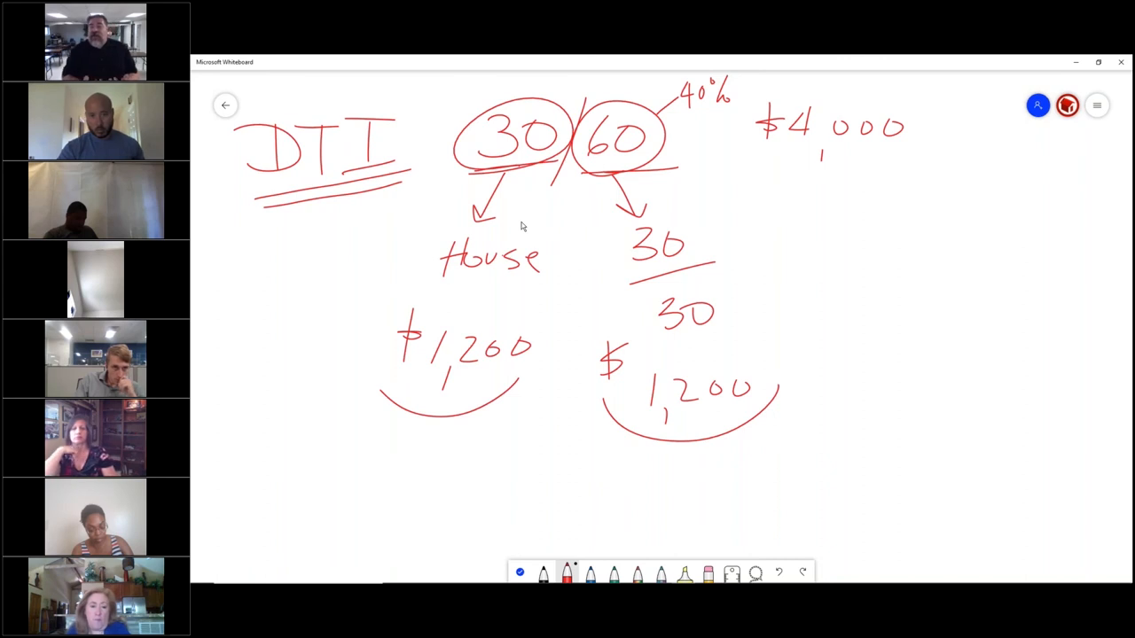
Step: Write 900 and 300+200=500 in a loop, arrow between the 30s, write 'all', and circle 30 heavily
left_click(448, 444)
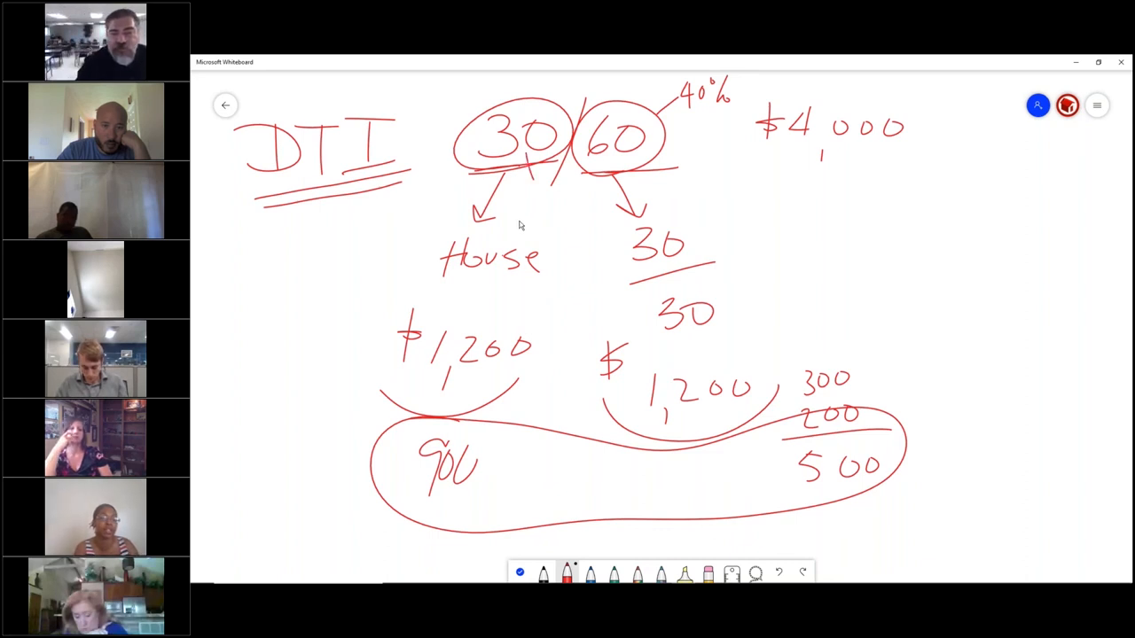
left_click_drag(532, 159, 620, 253)
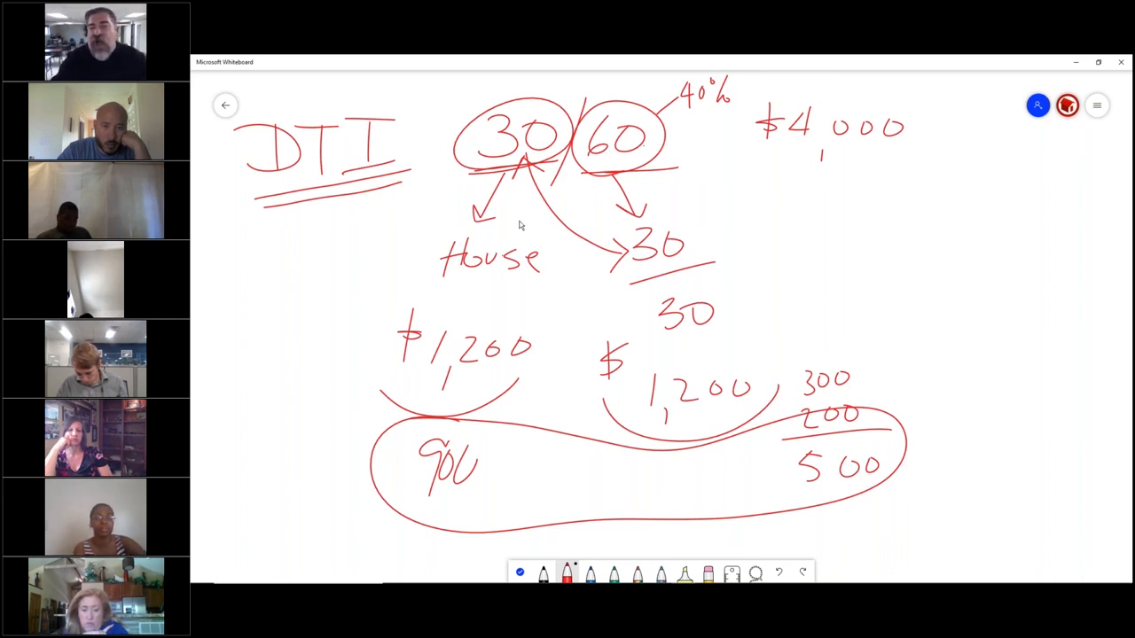
left_click_drag(673, 159, 762, 186)
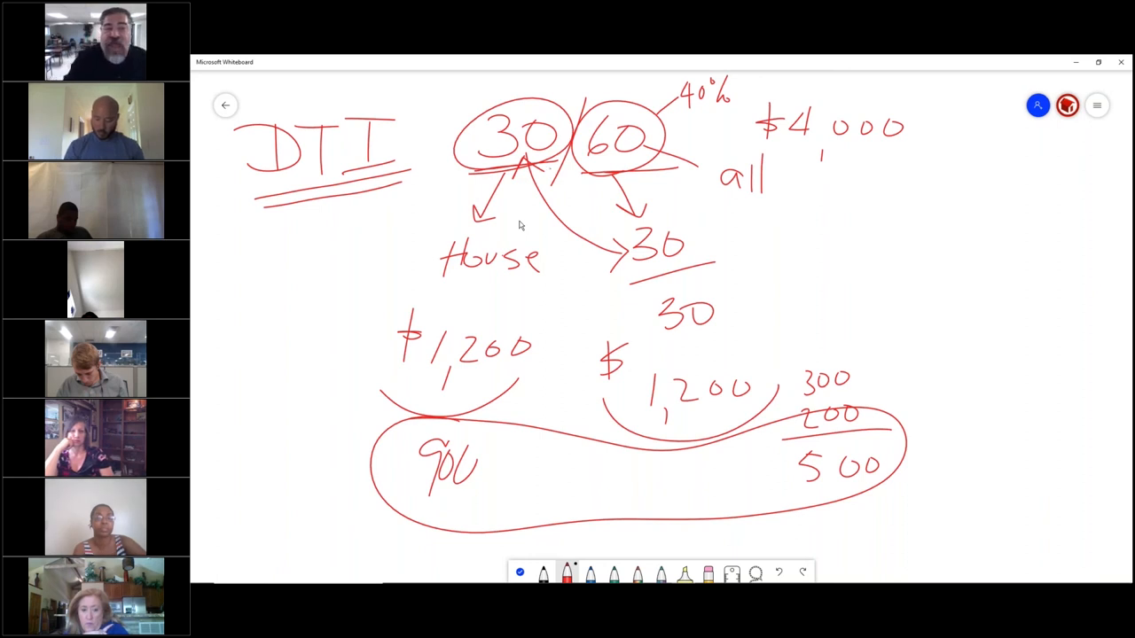
left_click_drag(496, 98, 577, 178)
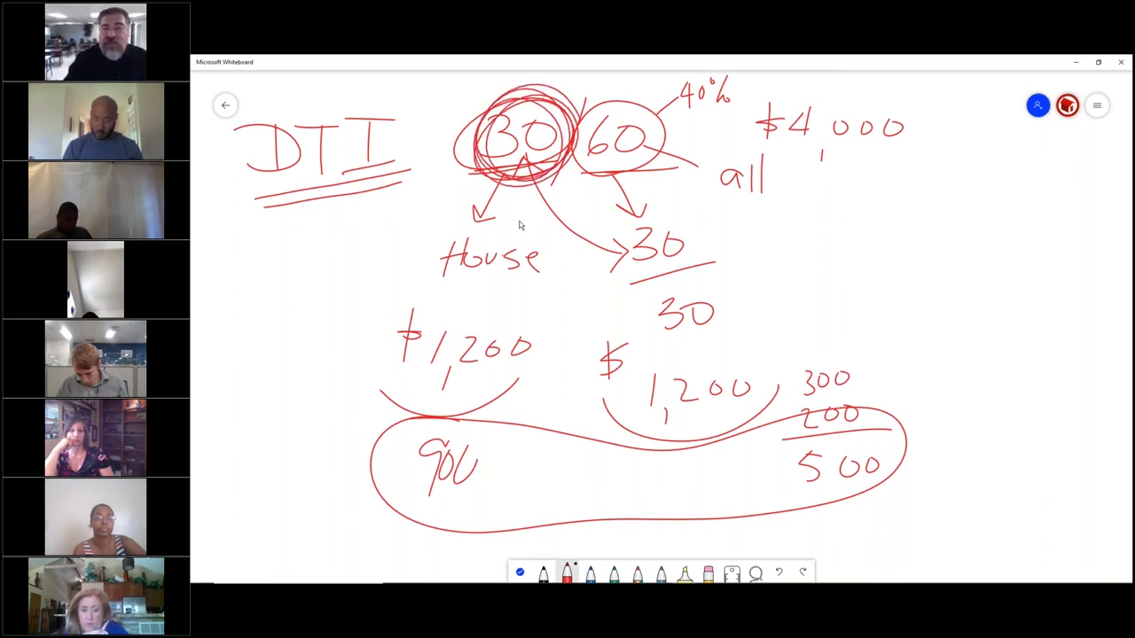
left_click_drag(612, 218, 701, 271)
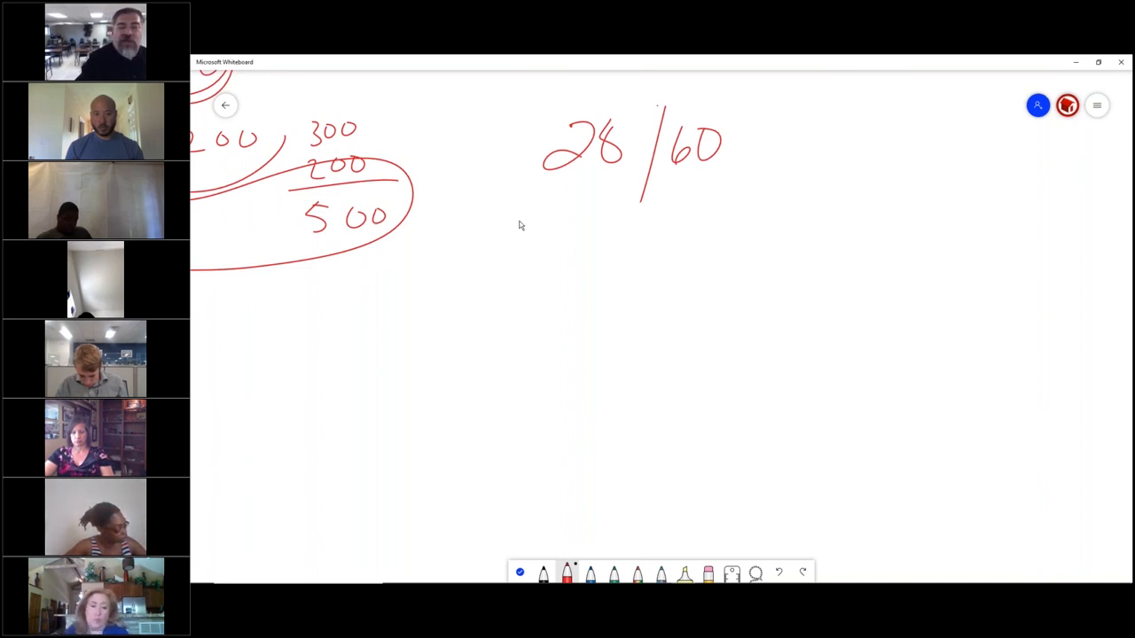
Step: Draw arrows from 28/60 to a circled 28 and to 60 − 28 = 32
left_click_drag(571, 190, 505, 364)
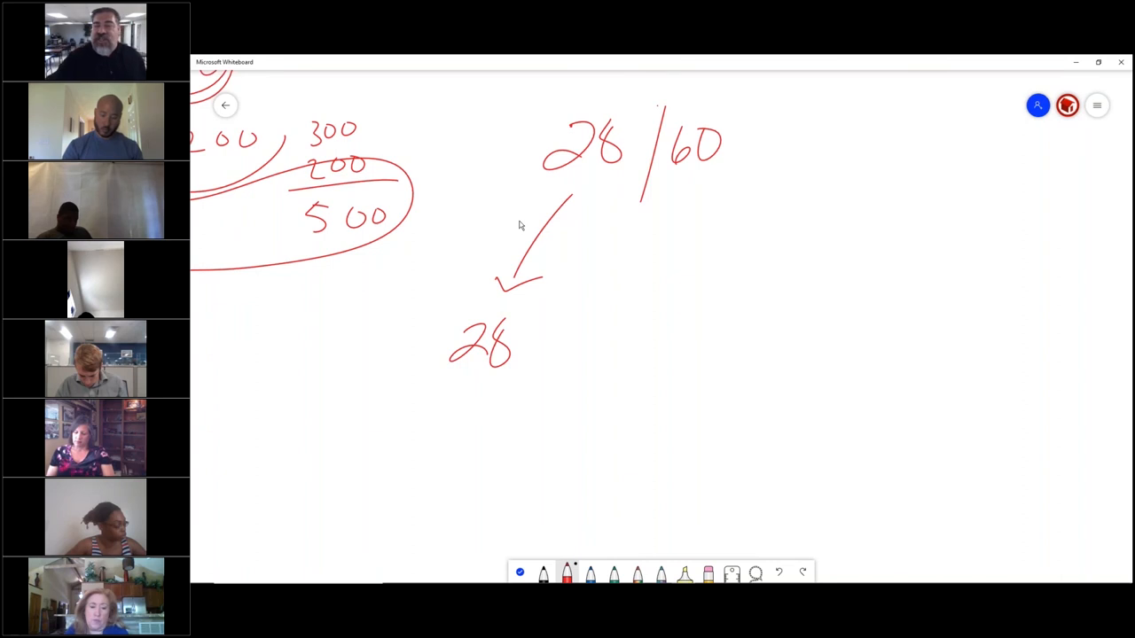
left_click_drag(723, 164, 772, 231)
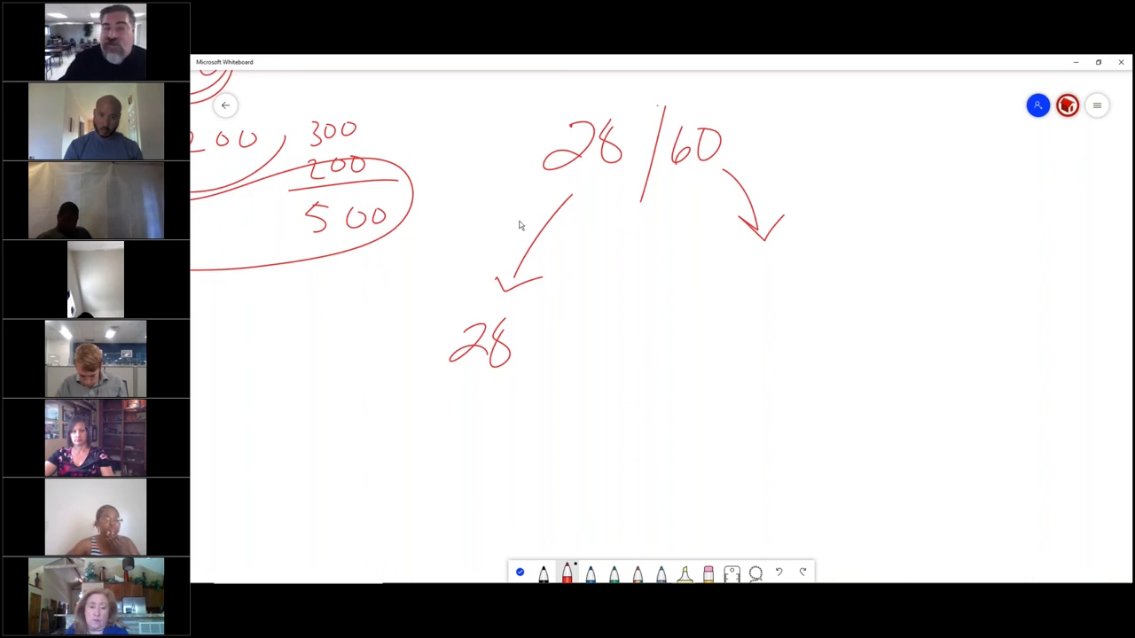
left_click_drag(660, 191, 705, 191)
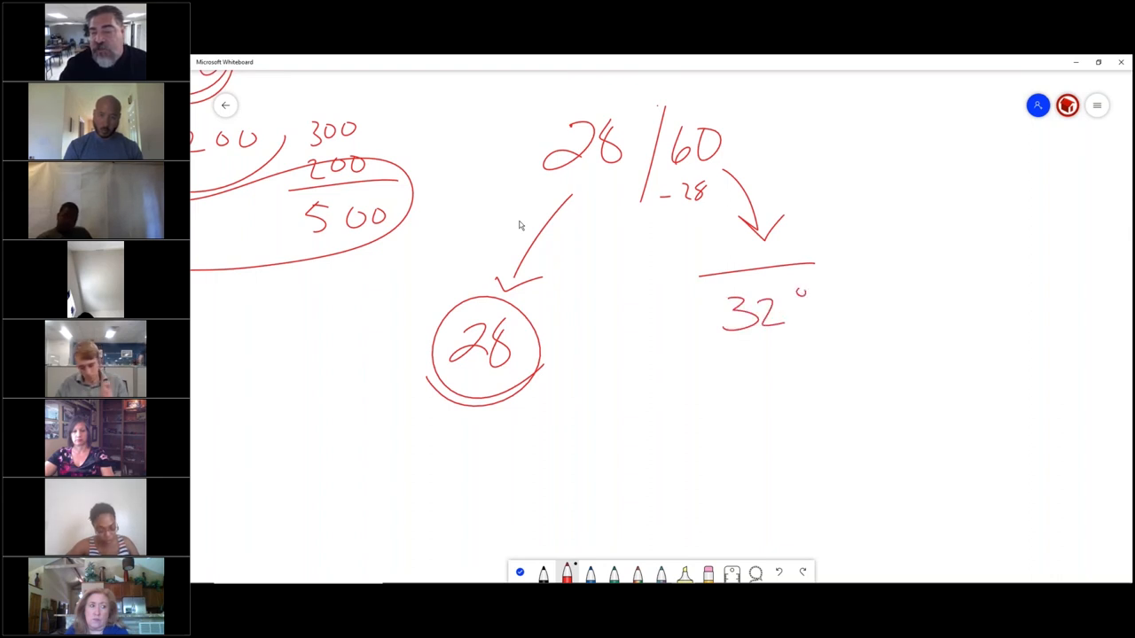
left_click_drag(794, 293, 833, 323)
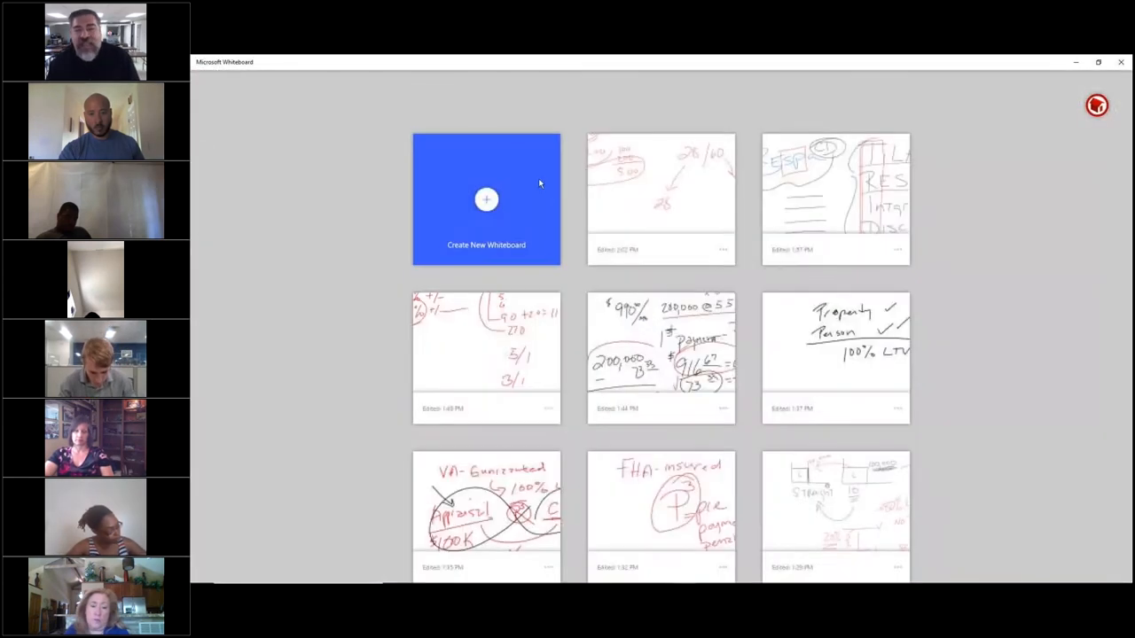
Step: Create another new blank whiteboard from the gallery
left_click(486, 198)
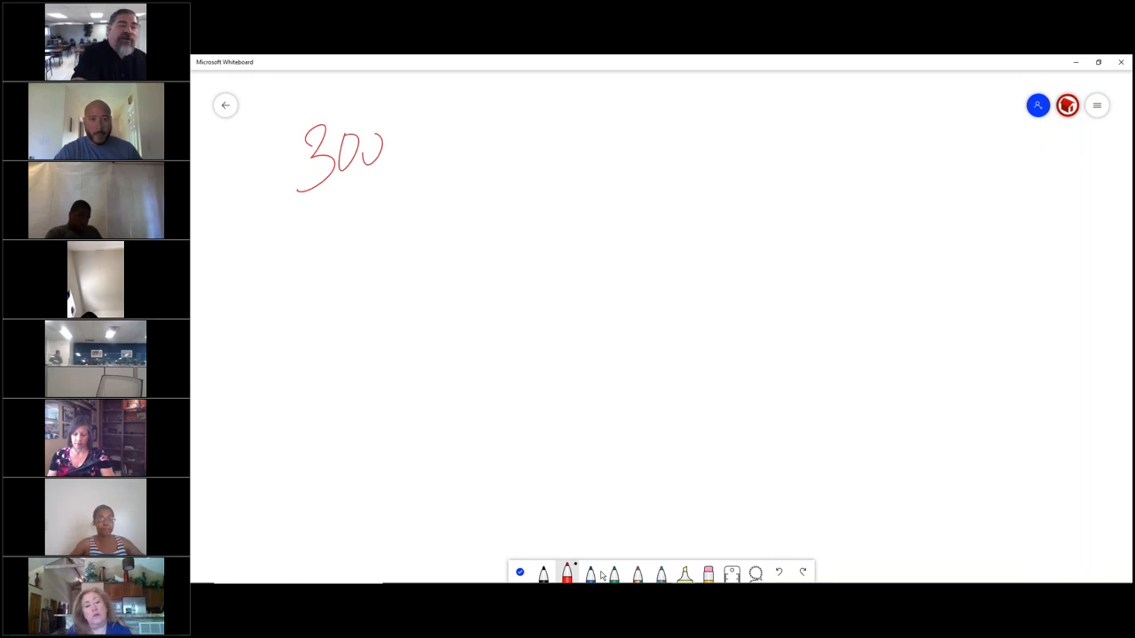
Step: Write the 300~850 range, scores 610 and 624, and a second column of 598, 568, 601
left_click_drag(399, 146, 523, 146)
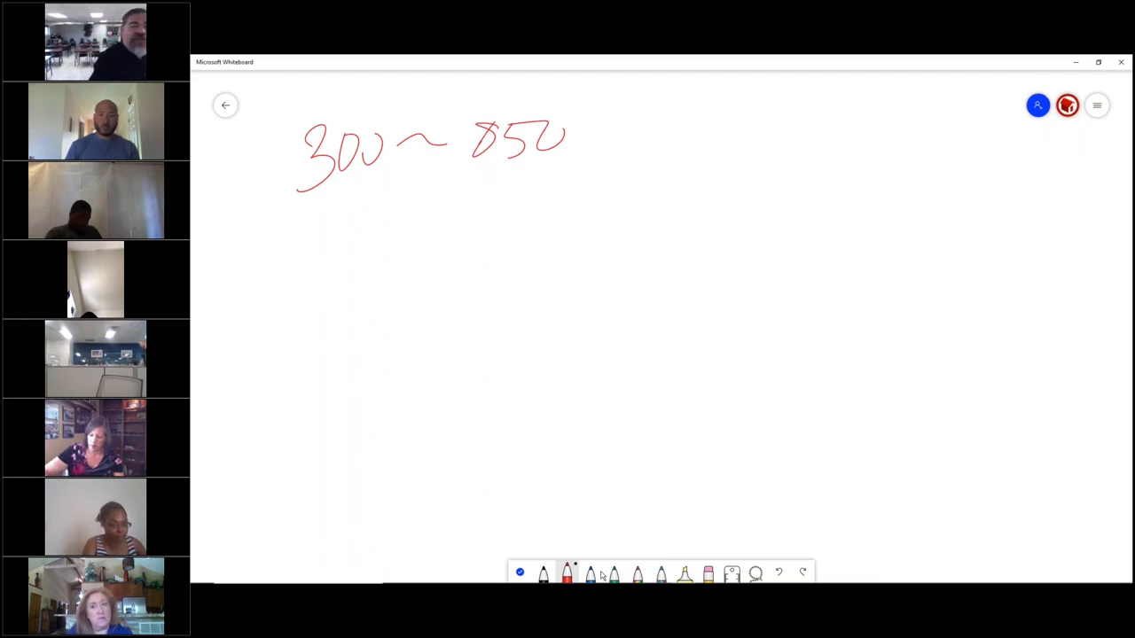
left_click_drag(408, 213, 496, 284)
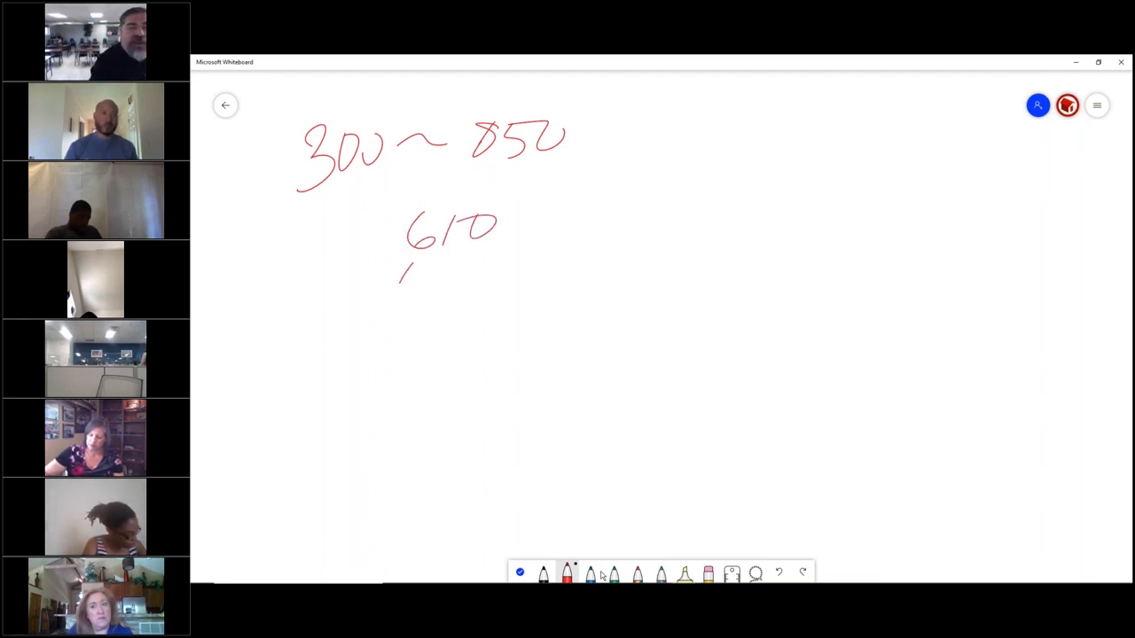
type("624")
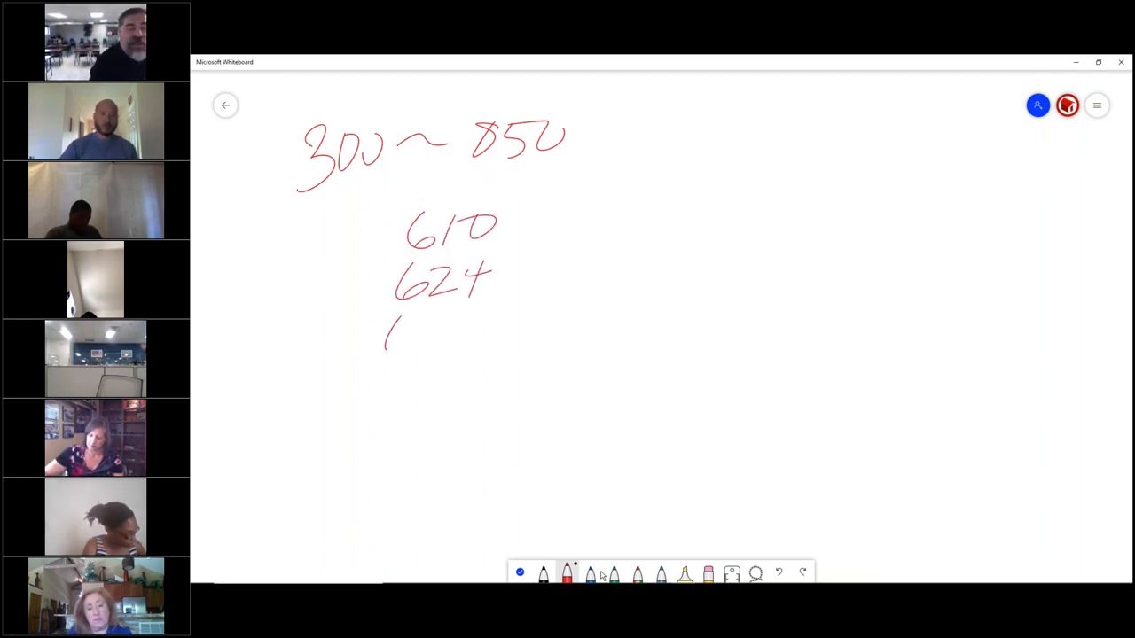
left_click_drag(385, 320, 478, 355)
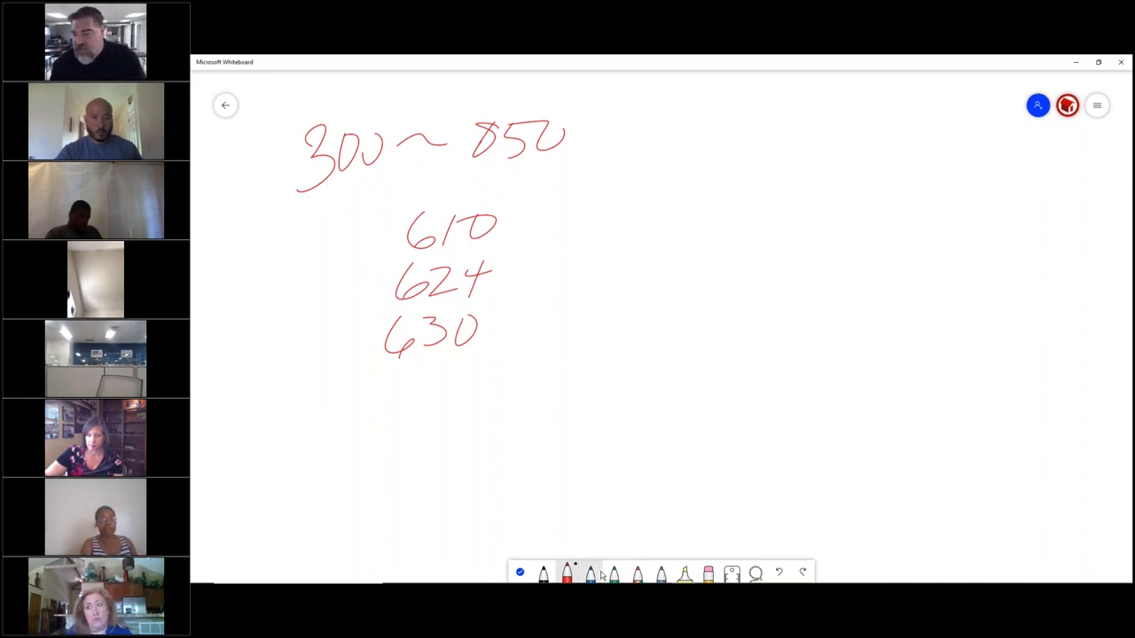
mouse_move(589, 573)
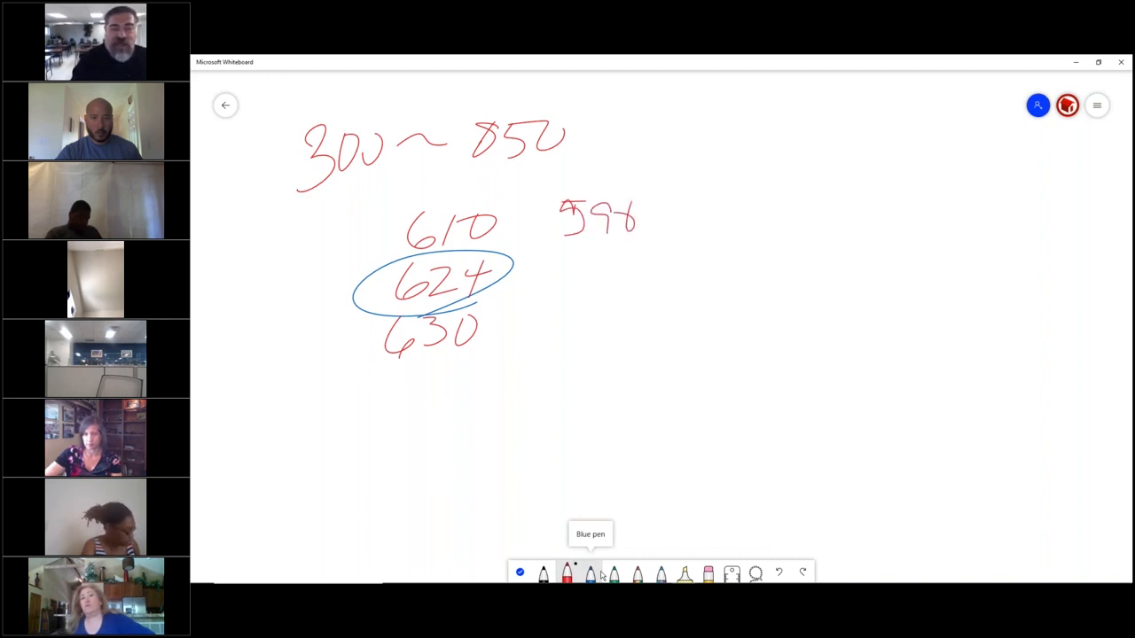
left_click_drag(563, 262, 580, 302)
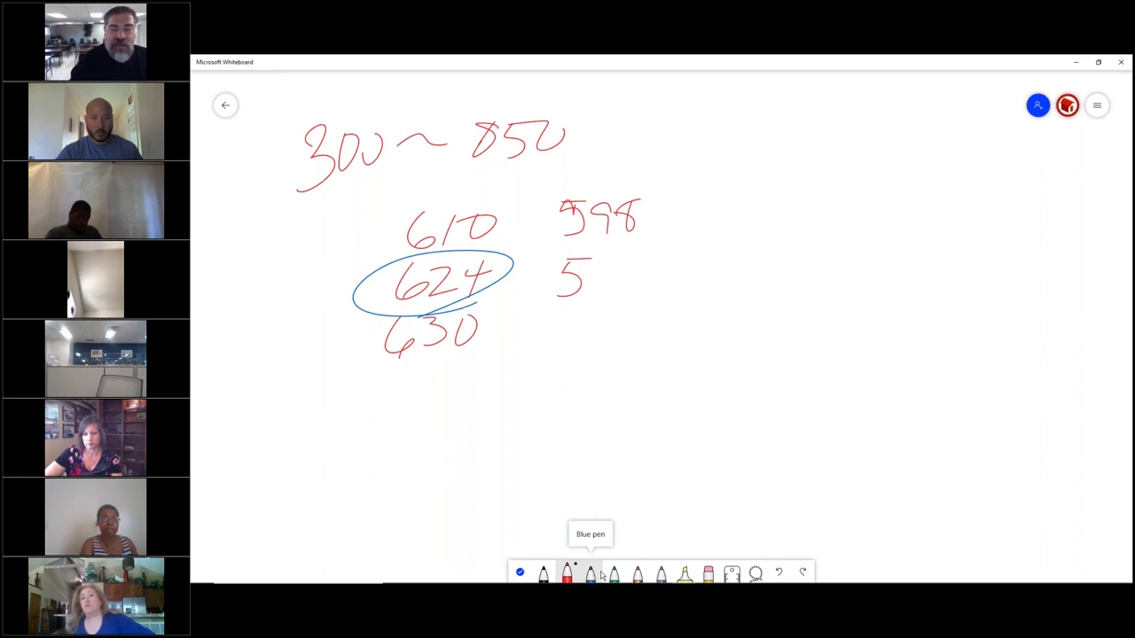
left_click_drag(585, 283, 630, 266)
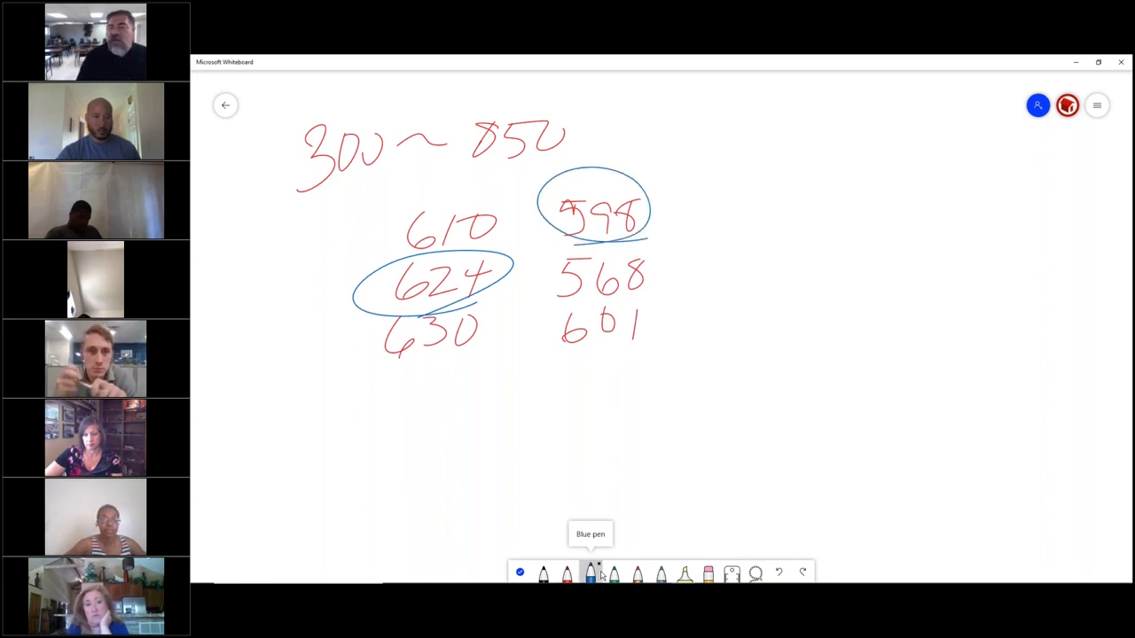
Step: Box the 610/624/630 column in blue, cross out the 598 column, and add a struck dollar sign
left_click_drag(360, 368, 509, 382)
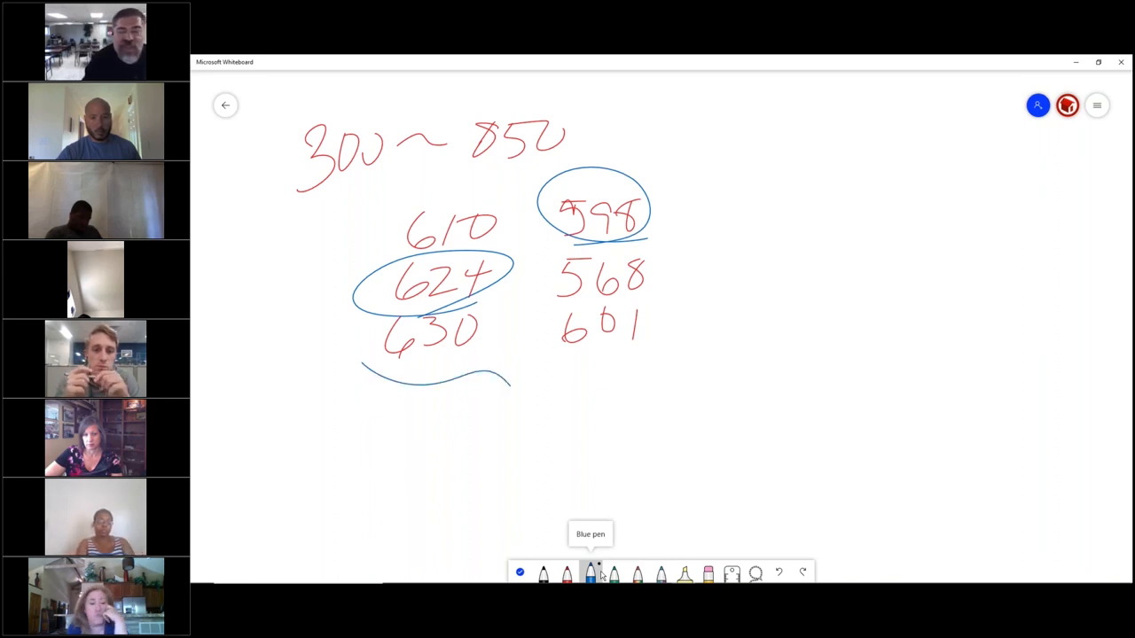
left_click_drag(510, 385, 672, 359)
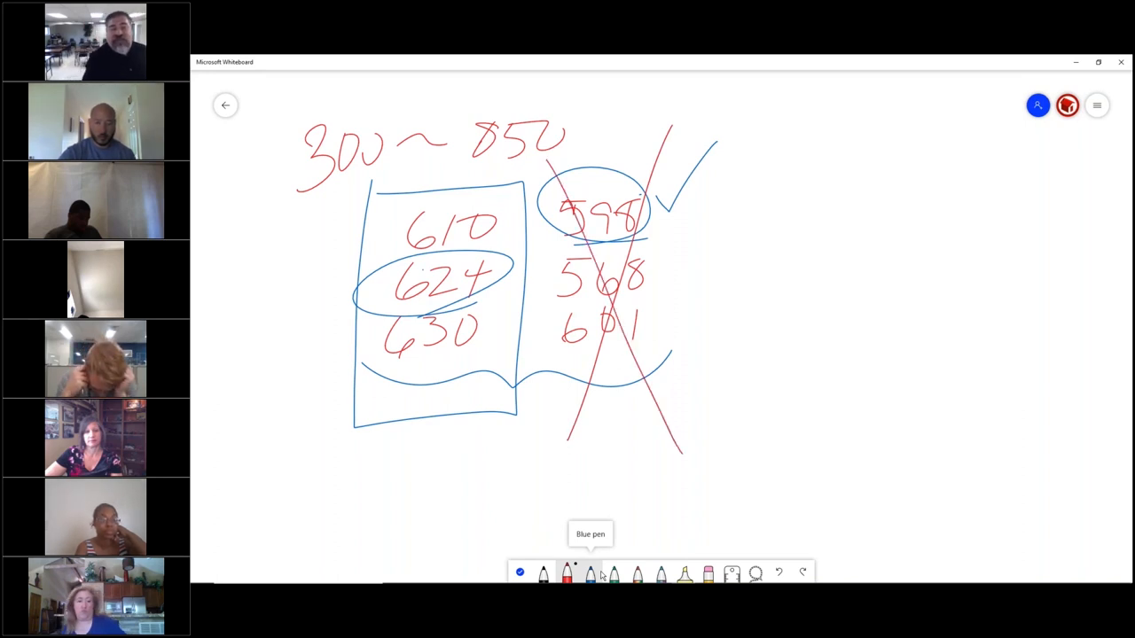
left_click_drag(355, 293, 279, 363)
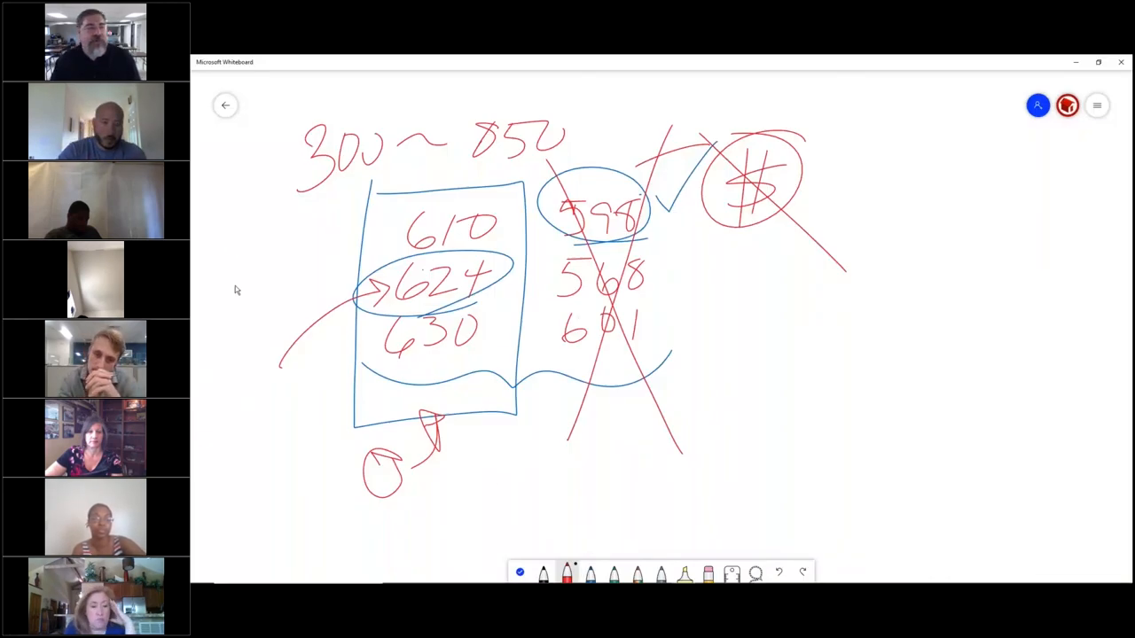
Step: Return to the PowerPoint slide show showing the General principles of agency slide
left_click(226, 105)
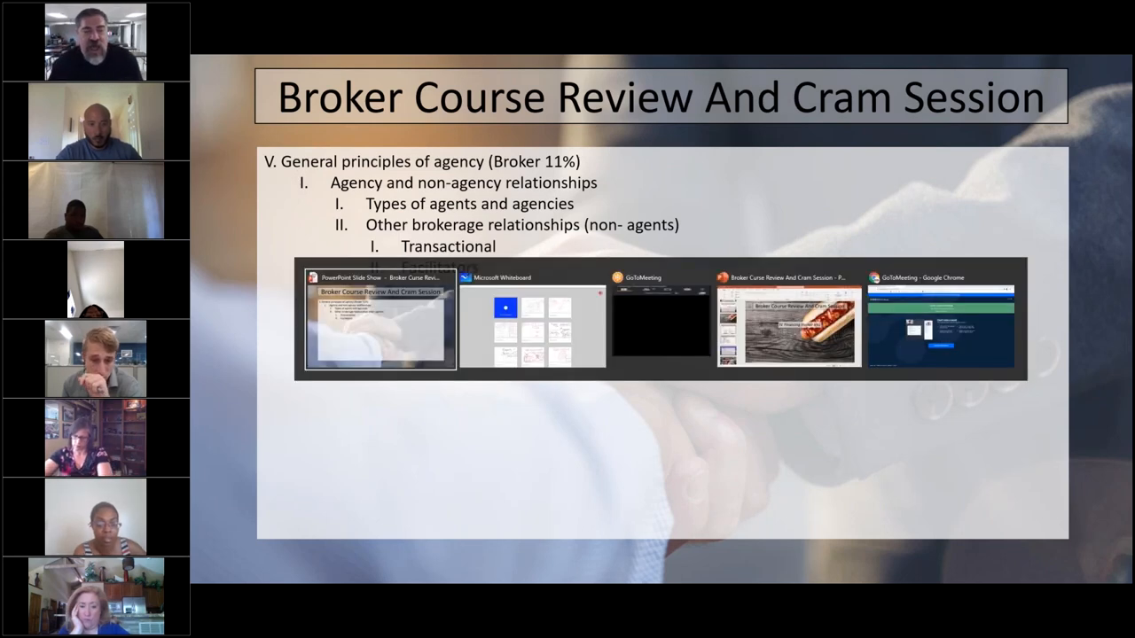
Step: Go back to the Whiteboard gallery and create a new blank whiteboard
left_click(532, 324)
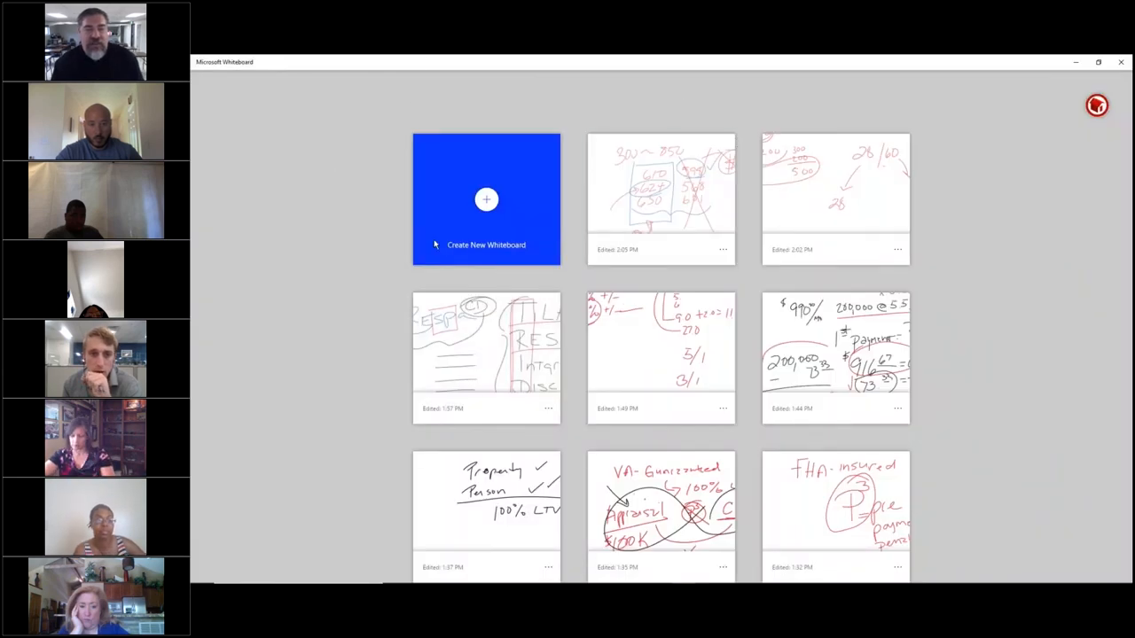
left_click(486, 199)
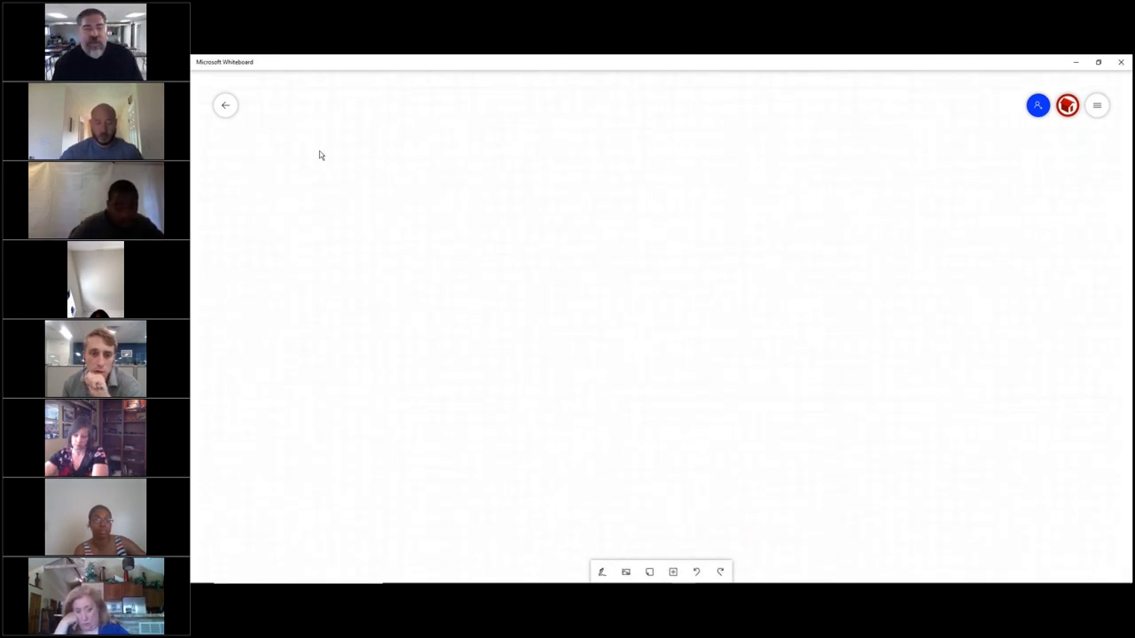
mouse_move(660, 356)
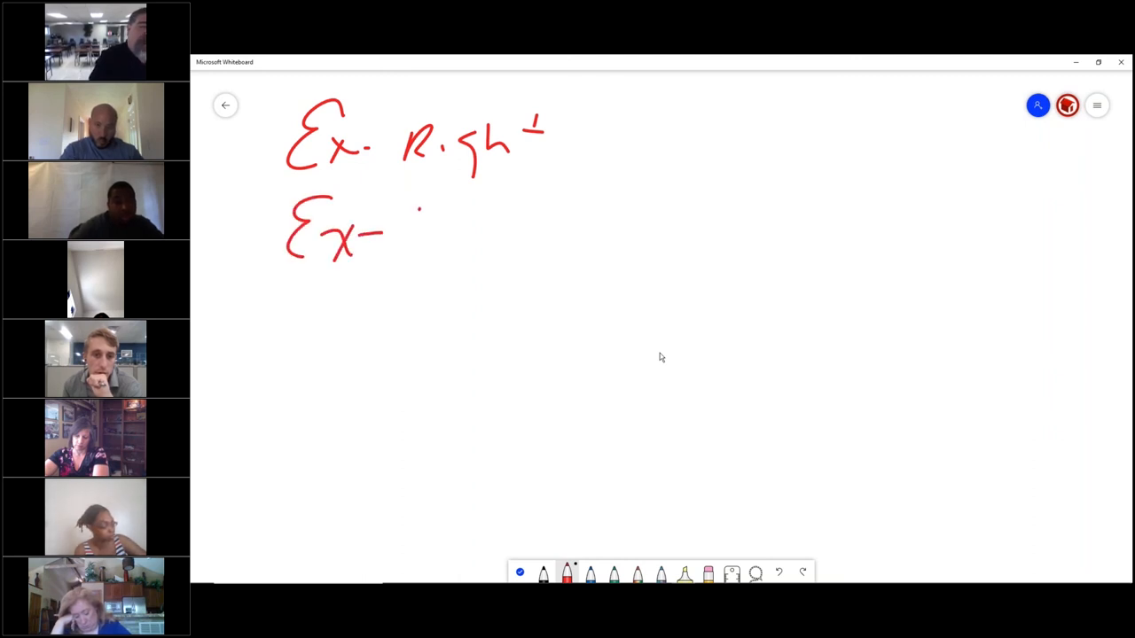
Step: Handwrite the Ex-Agency and Ex. Right to Sell entries with N.M.W. beside them
left_click_drag(413, 221, 523, 235)
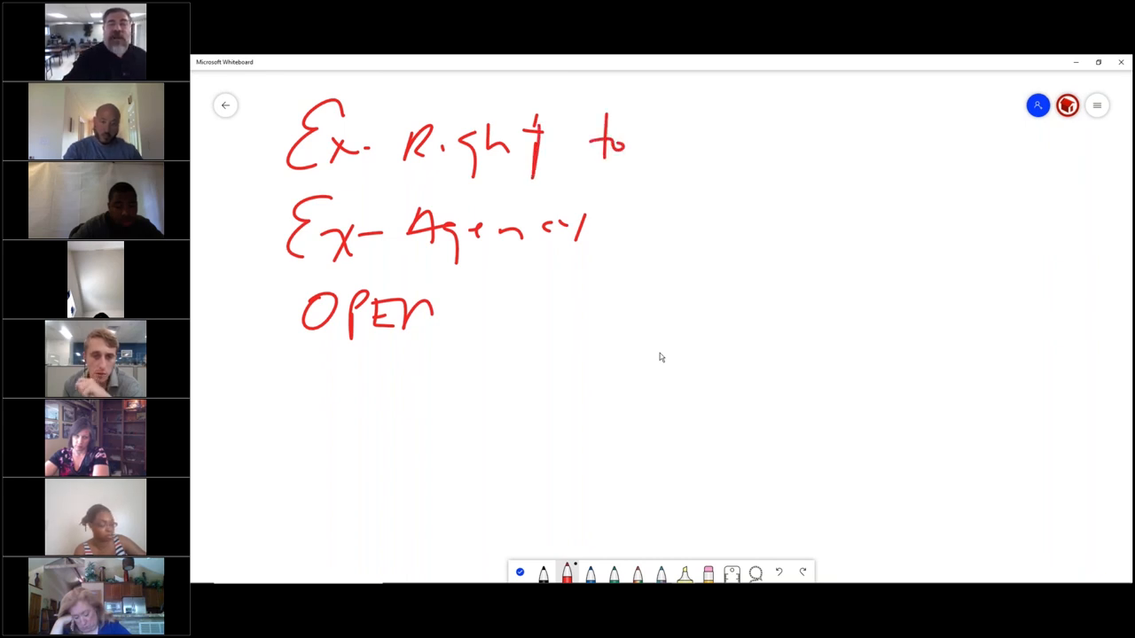
left_click_drag(660, 138, 732, 137)
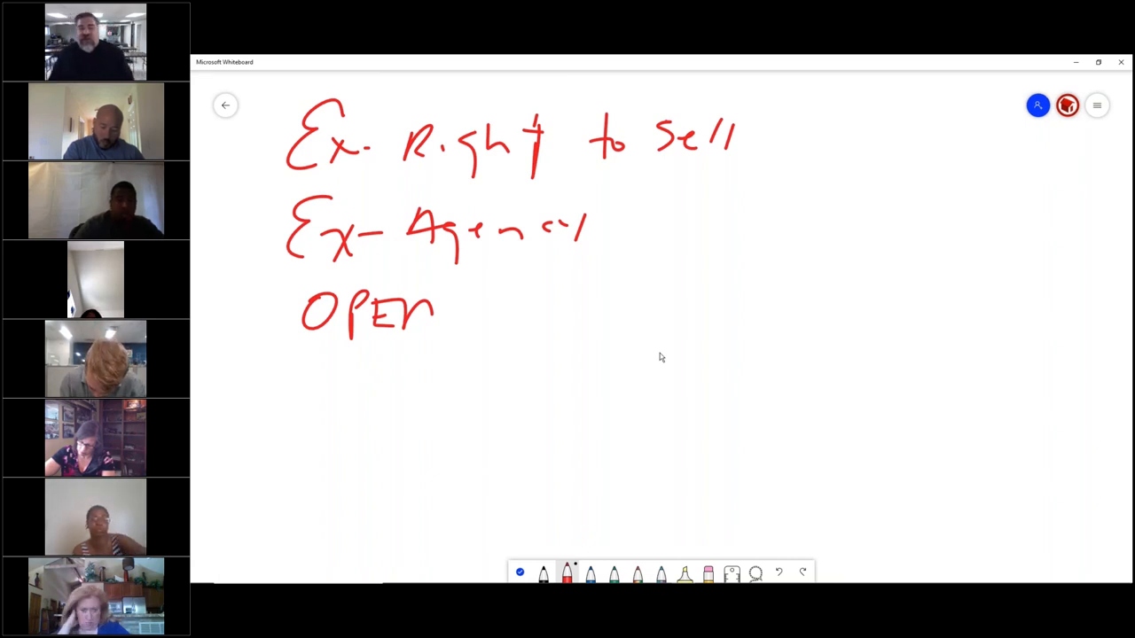
left_click_drag(249, 368, 257, 128)
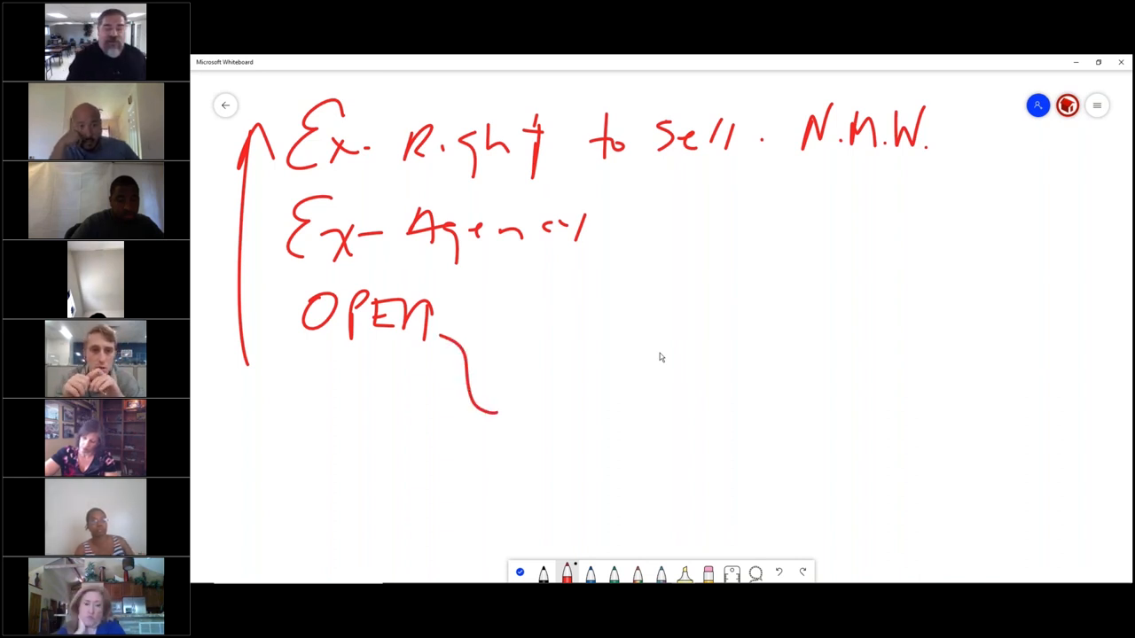
Step: Draw arrows branching from OPEN, writing 'many' and 'LIST' after 'P.C. sell'
left_click_drag(443, 319, 558, 283)
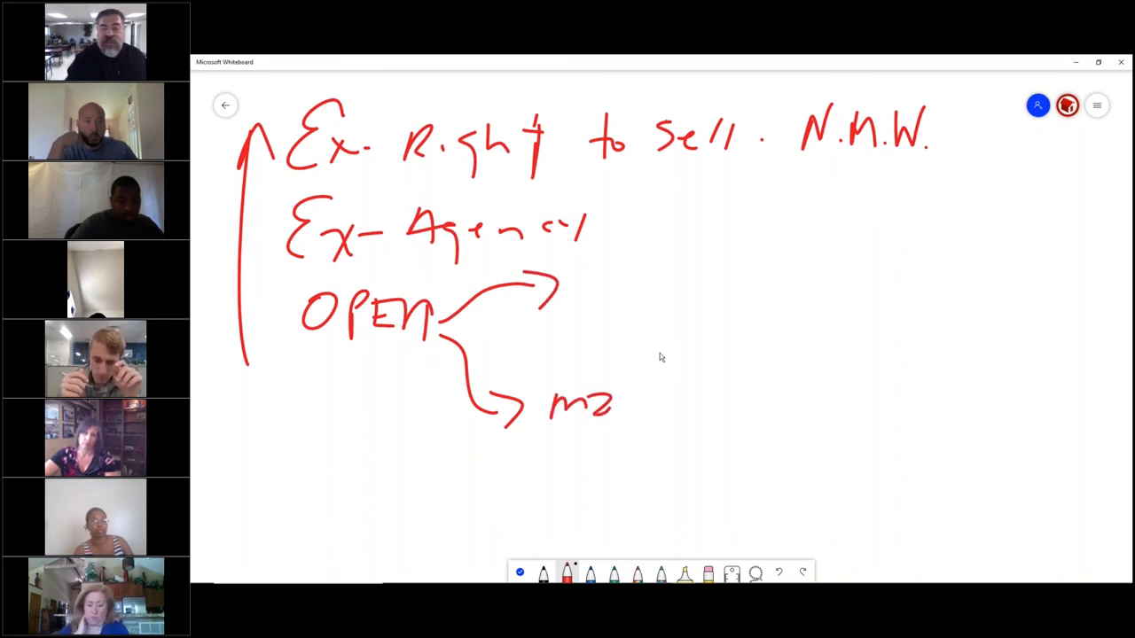
left_click_drag(603, 381, 656, 470)
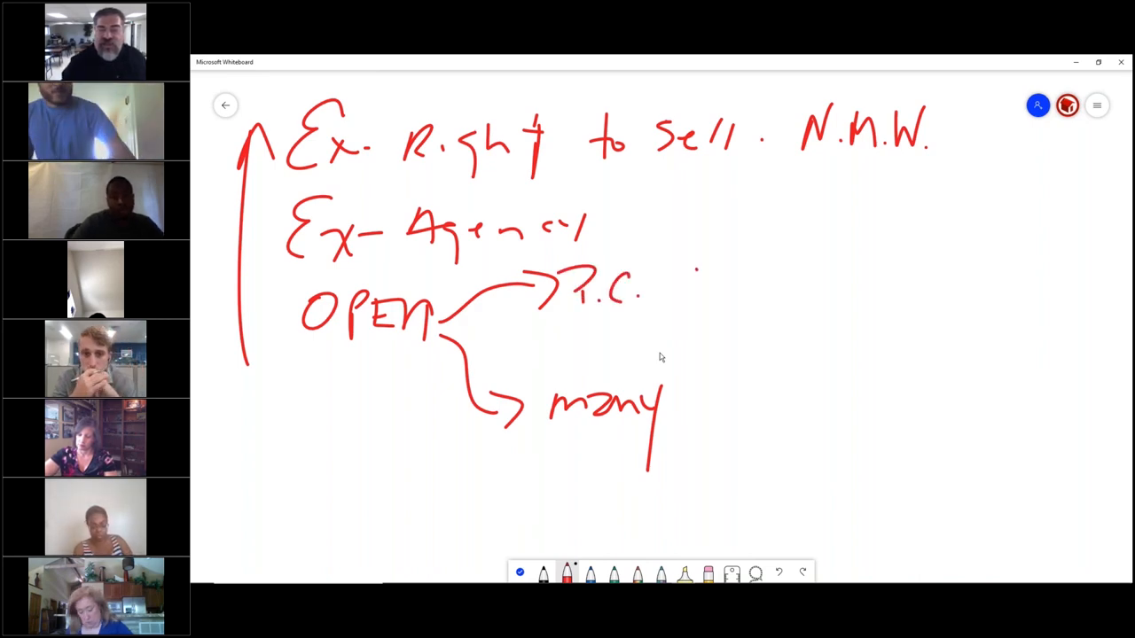
left_click_drag(678, 266, 754, 284)
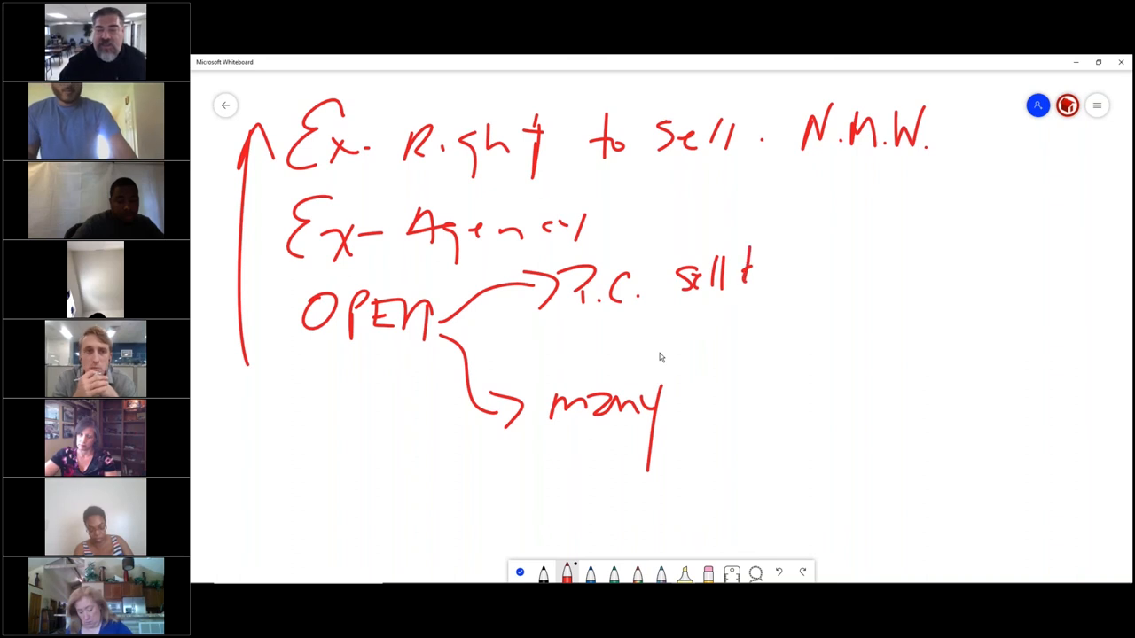
type("List")
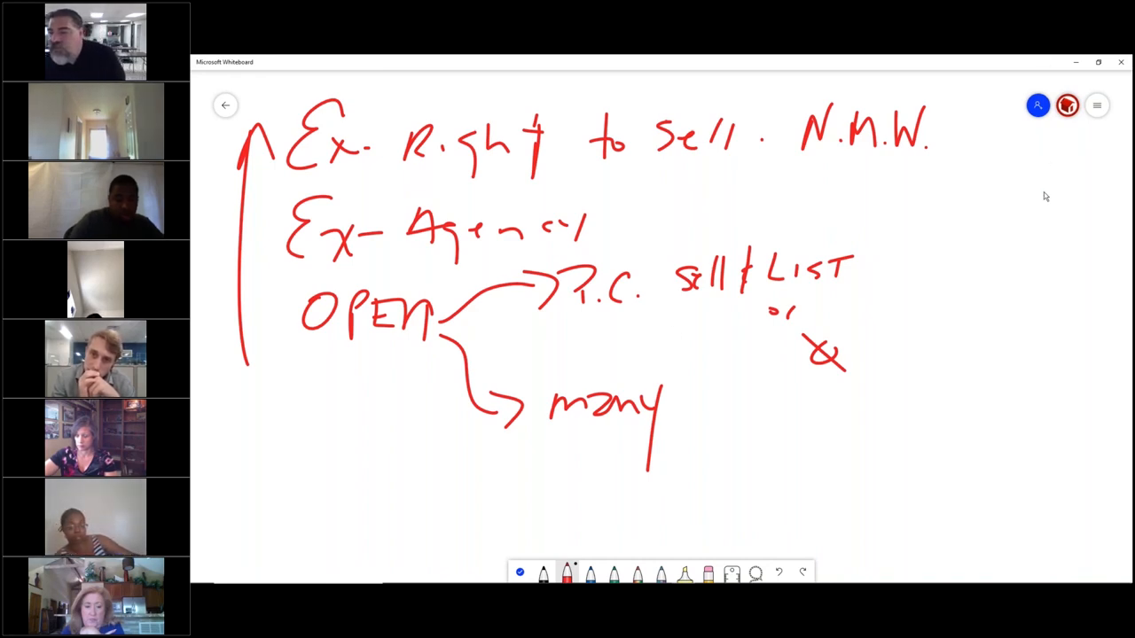
mouse_move(1033, 189)
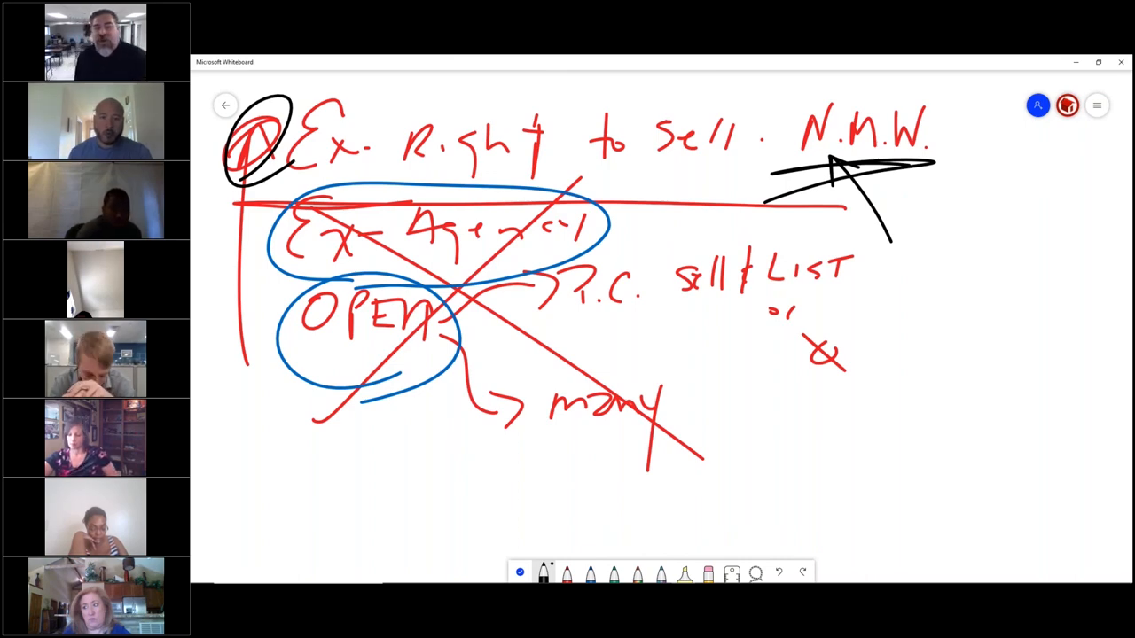
left_click_drag(563, 247, 625, 241)
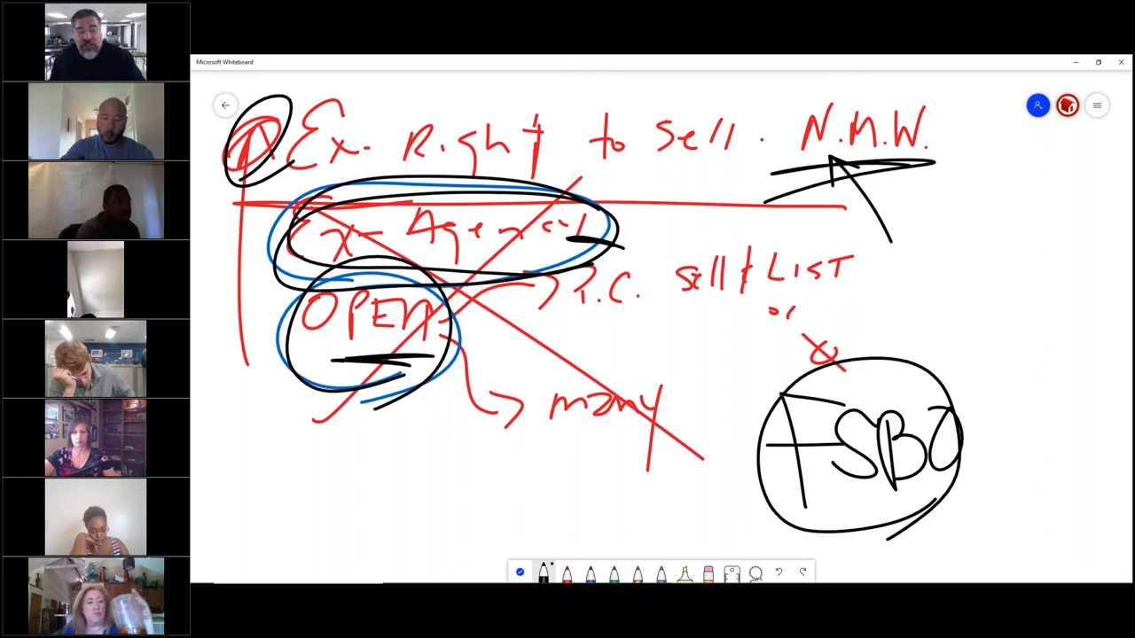
Step: Draw three black arrows from OPEN to the lower left, downward and right, then leave the board
left_click_drag(346, 363, 226, 496)
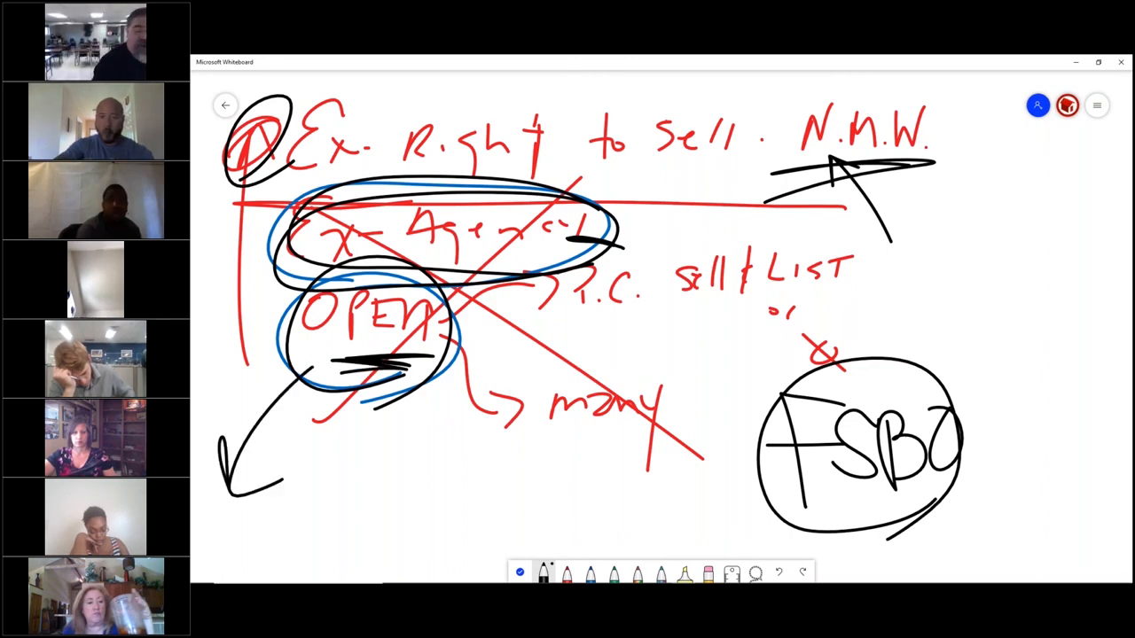
left_click_drag(368, 372, 417, 514)
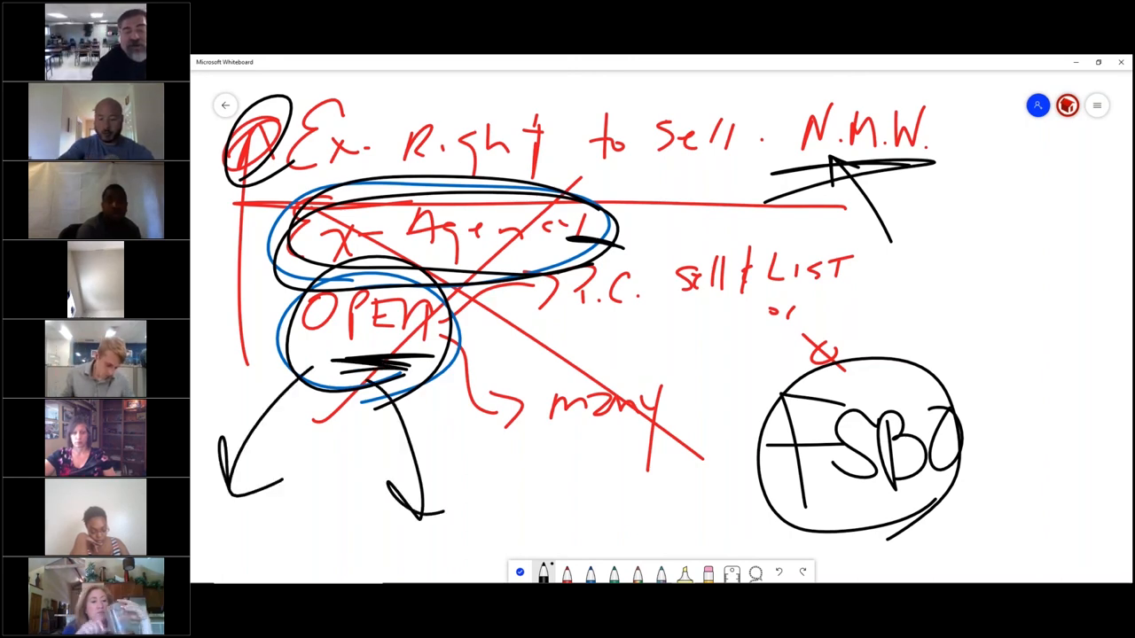
left_click_drag(444, 337, 656, 314)
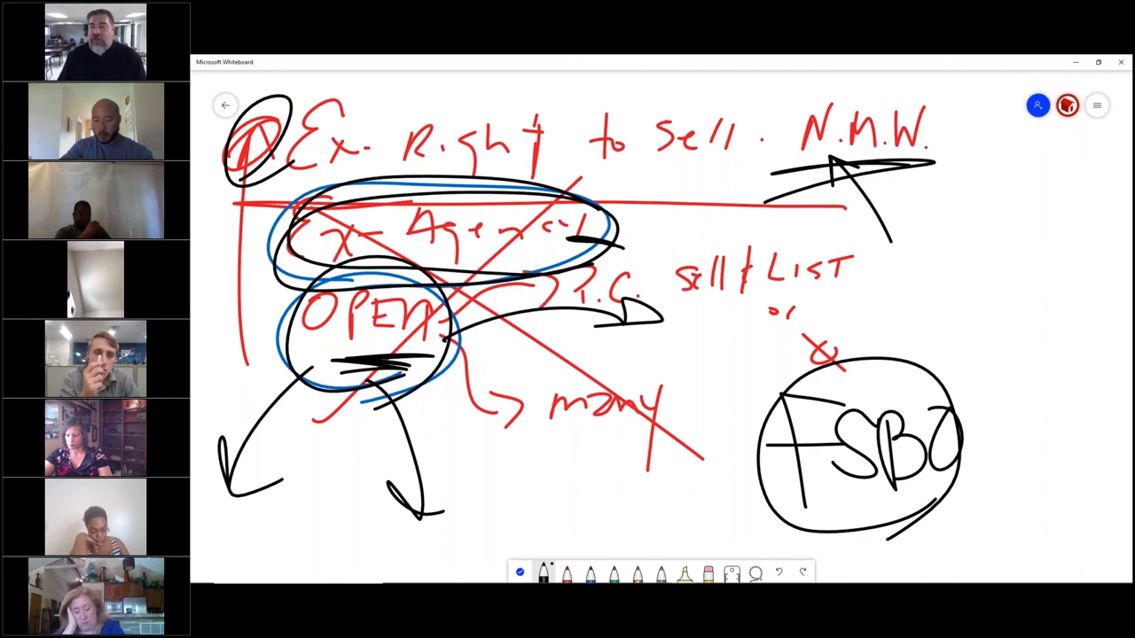
mouse_move(594, 370)
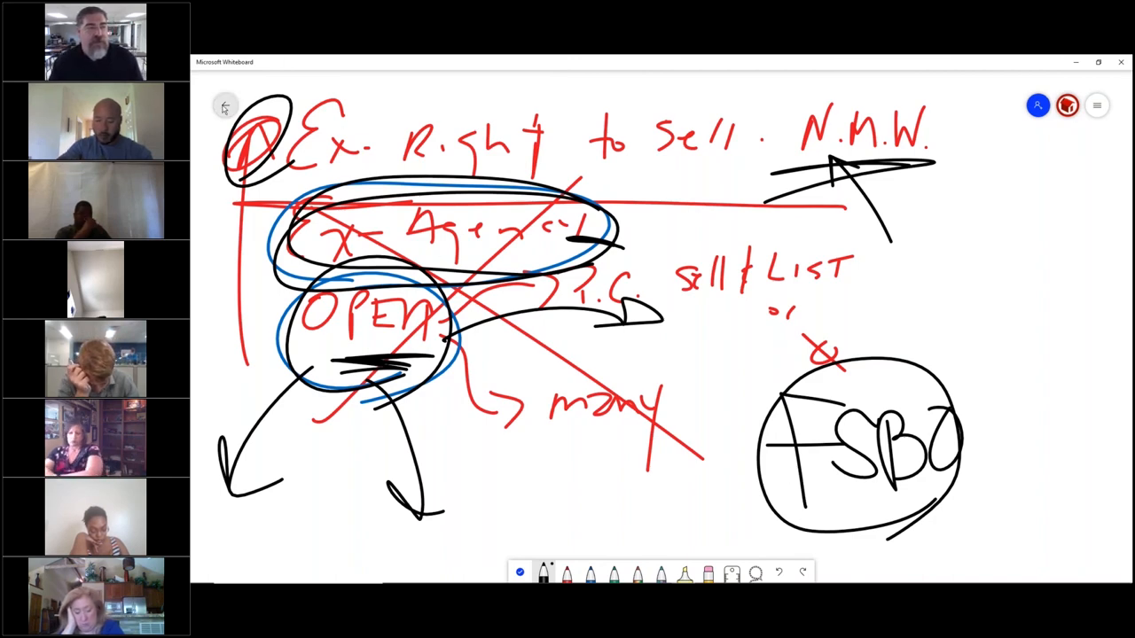
left_click(225, 106)
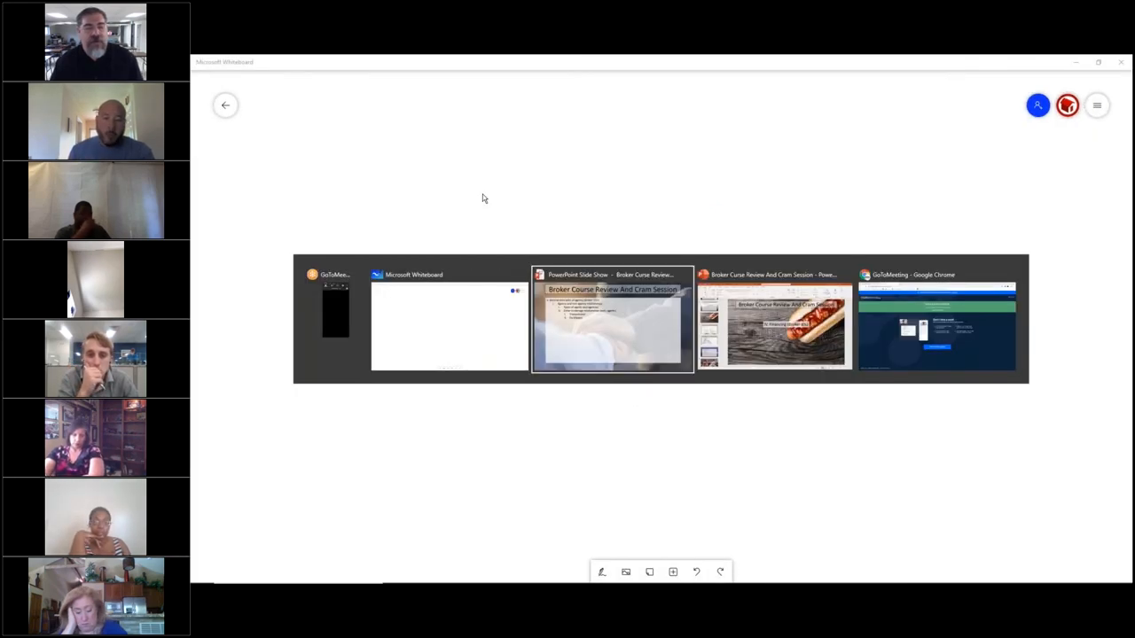
Step: Select the PowerPoint editor window showing slide 21 on general principles of agency
left_click(612, 321)
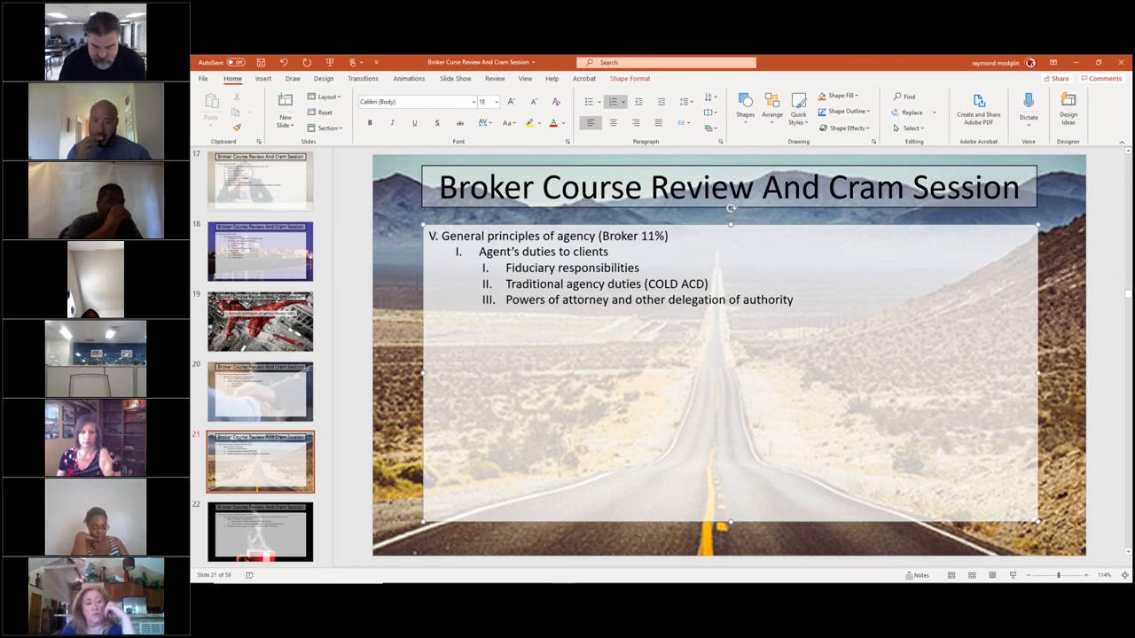
Step: Present the agency slide full screen, then bring up the open-windows switcher
key("BackSpace")
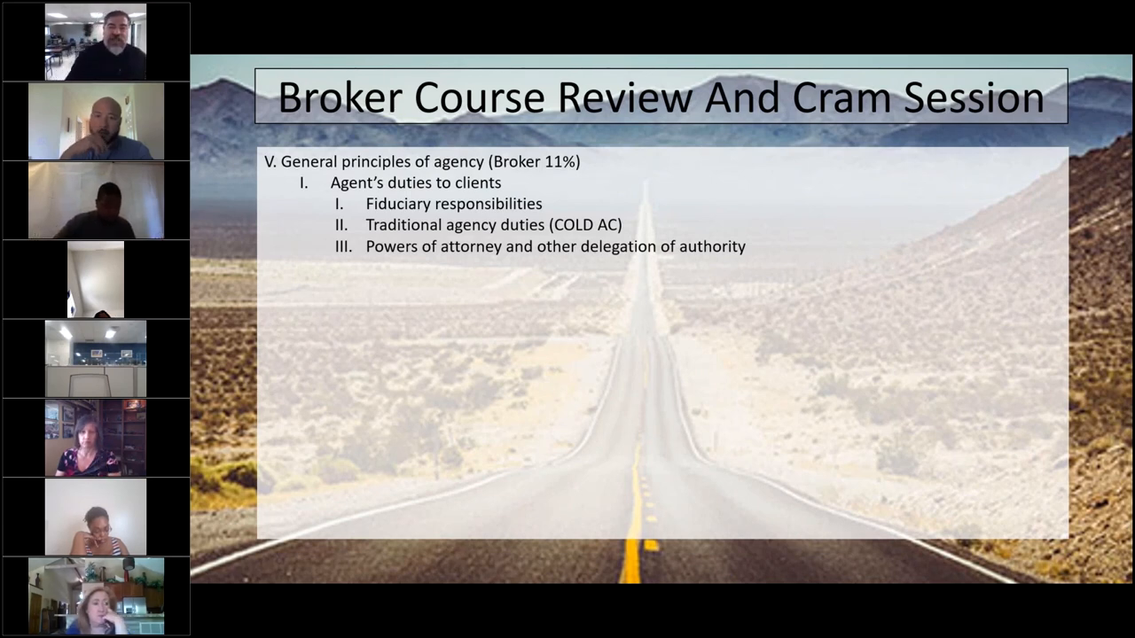
key("alt+tab")
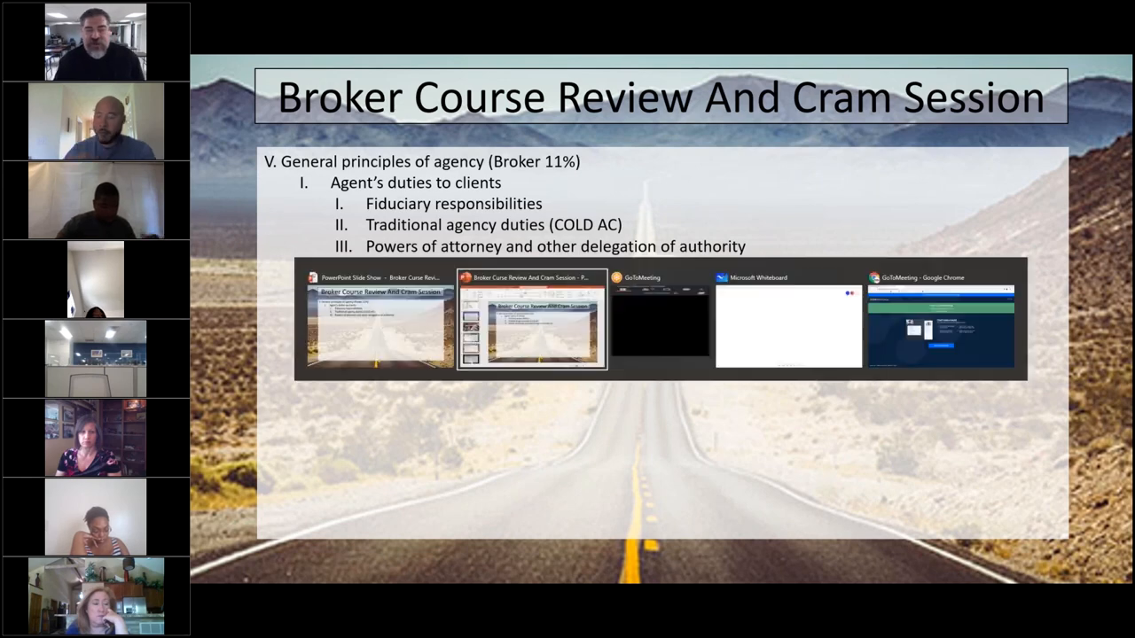
Step: On the whiteboard with the inking pen, draw Agent→Client, Agency branching to fiduciary, and COLD AC
left_click(788, 326)
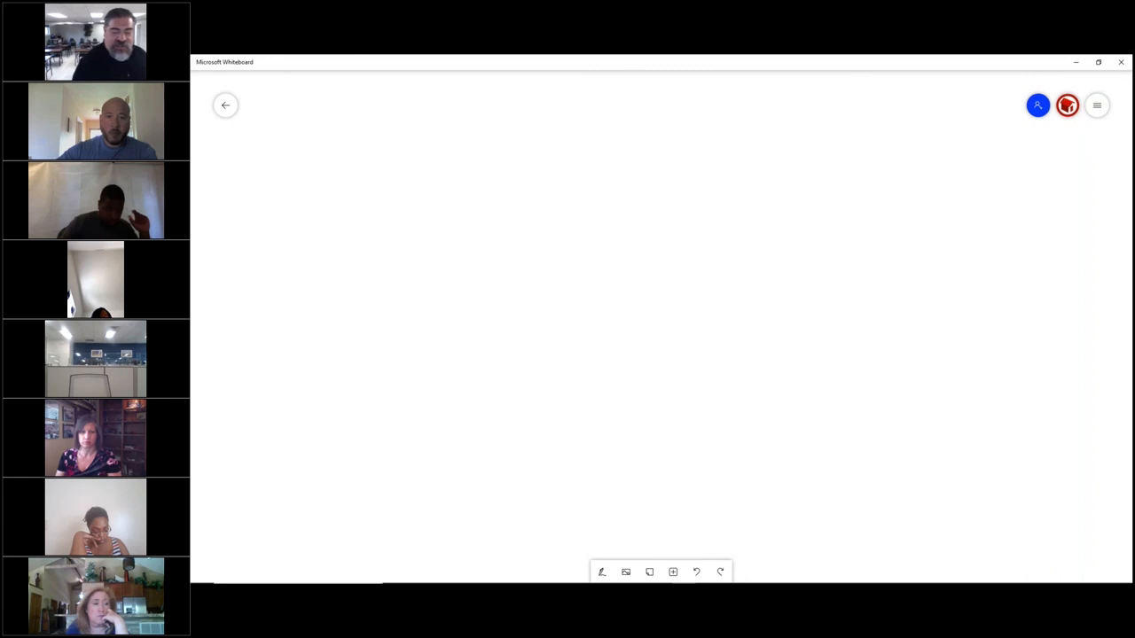
left_click(602, 572)
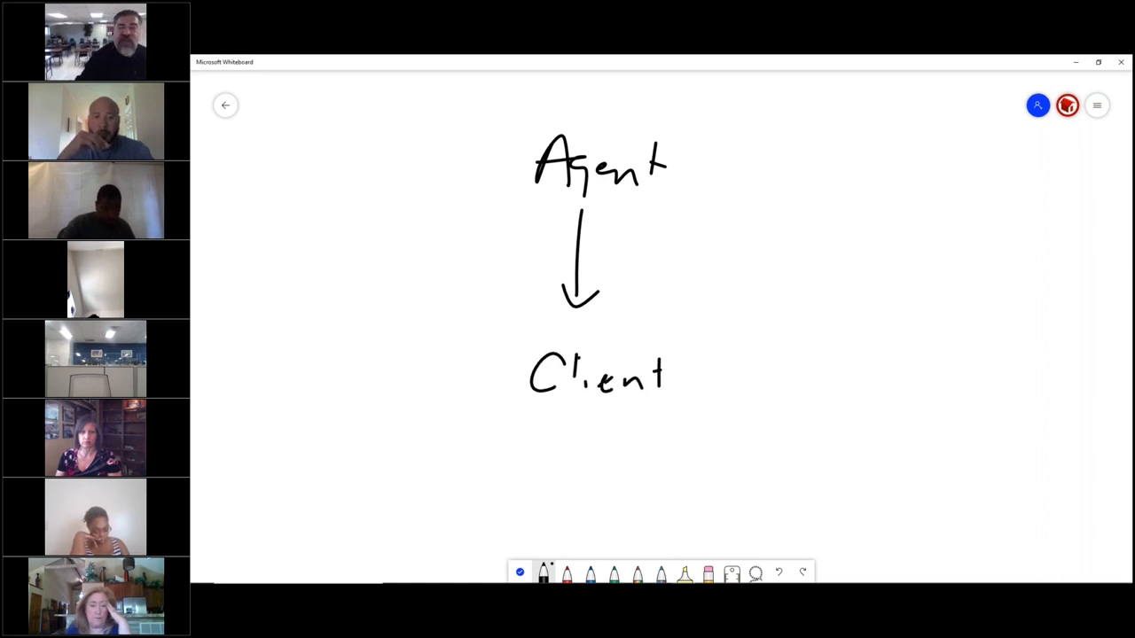
left_click_drag(580, 240, 754, 248)
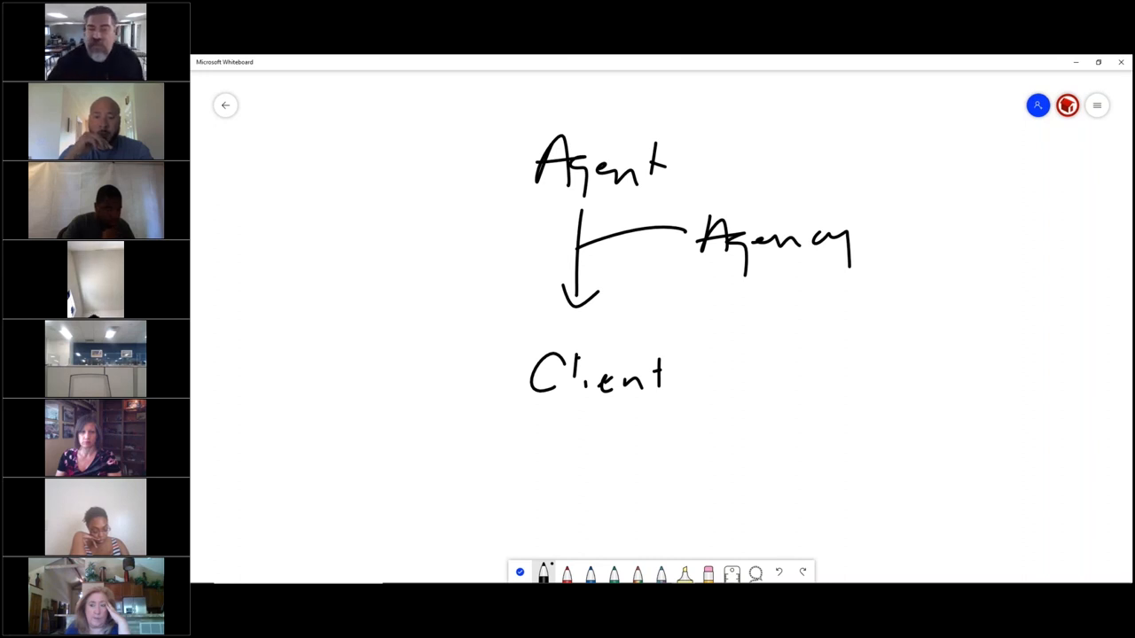
left_click_drag(789, 266, 789, 390)
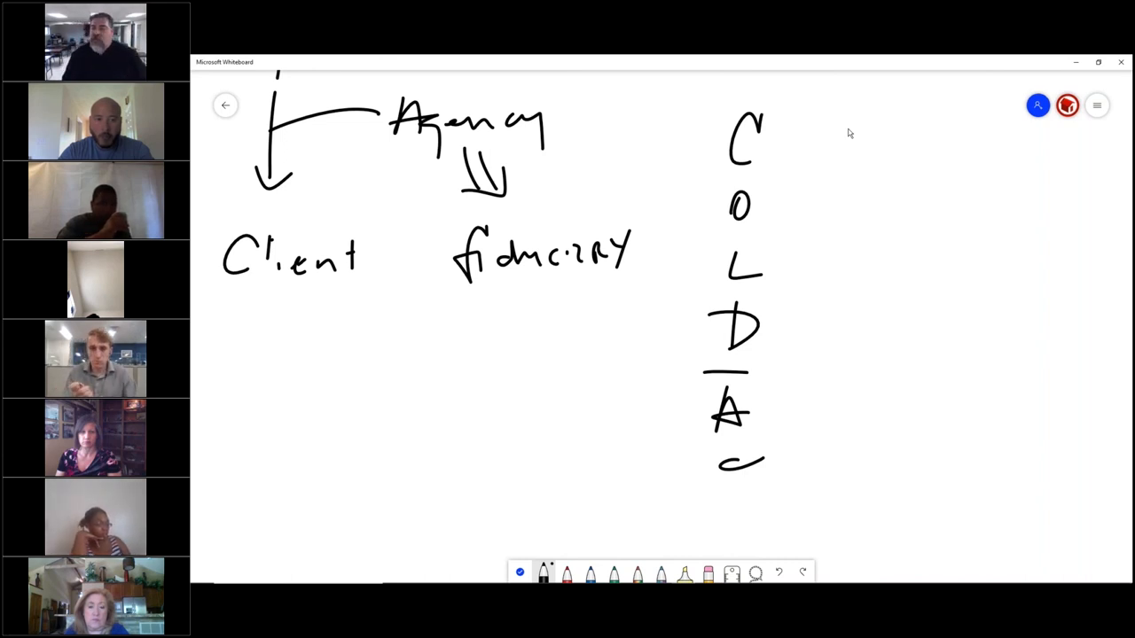
mouse_move(964, 101)
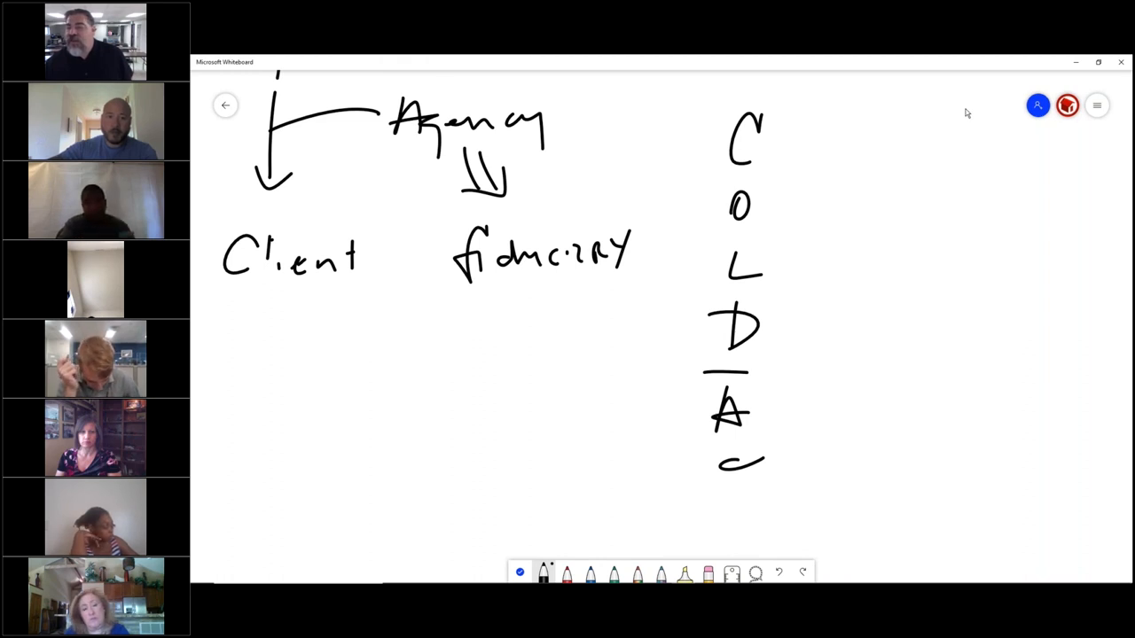
mouse_move(1016, 183)
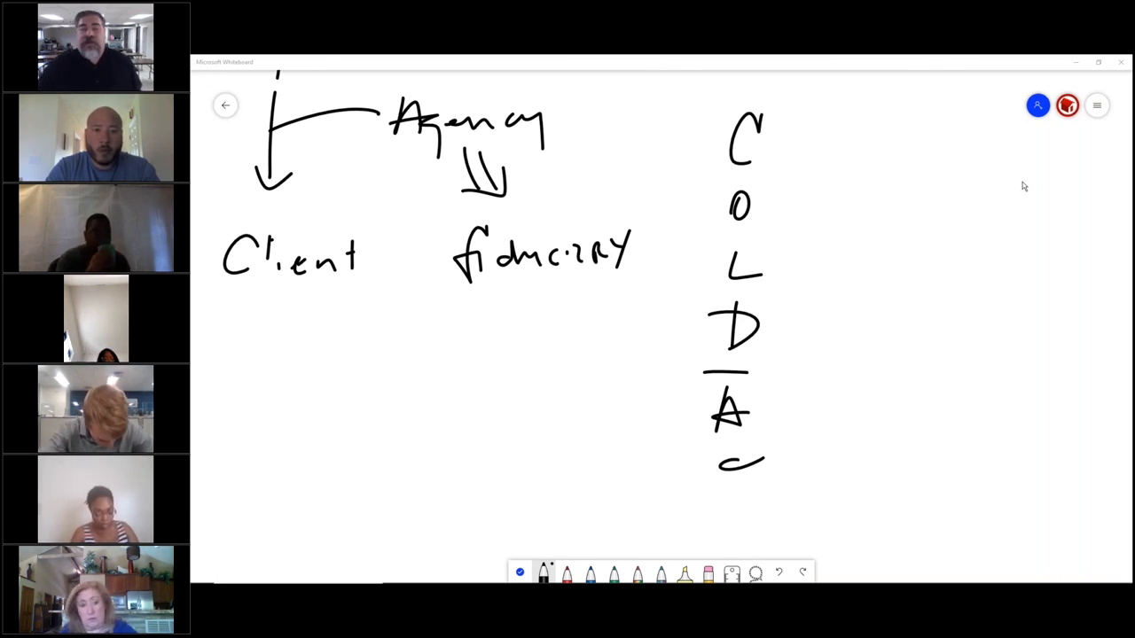
type("AL")
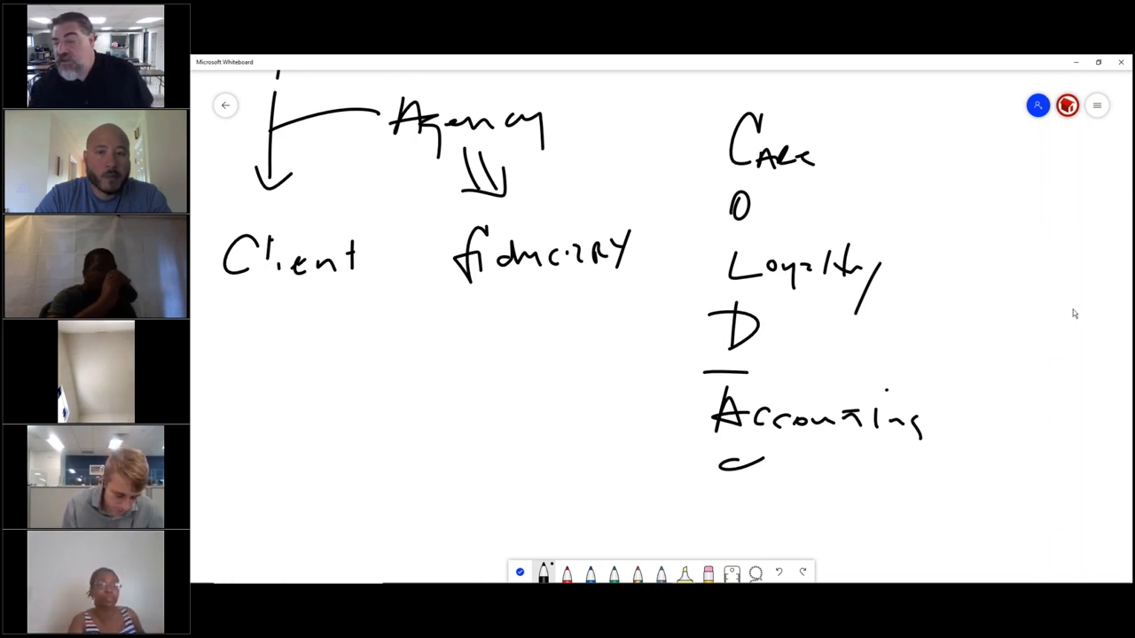
mouse_move(1068, 311)
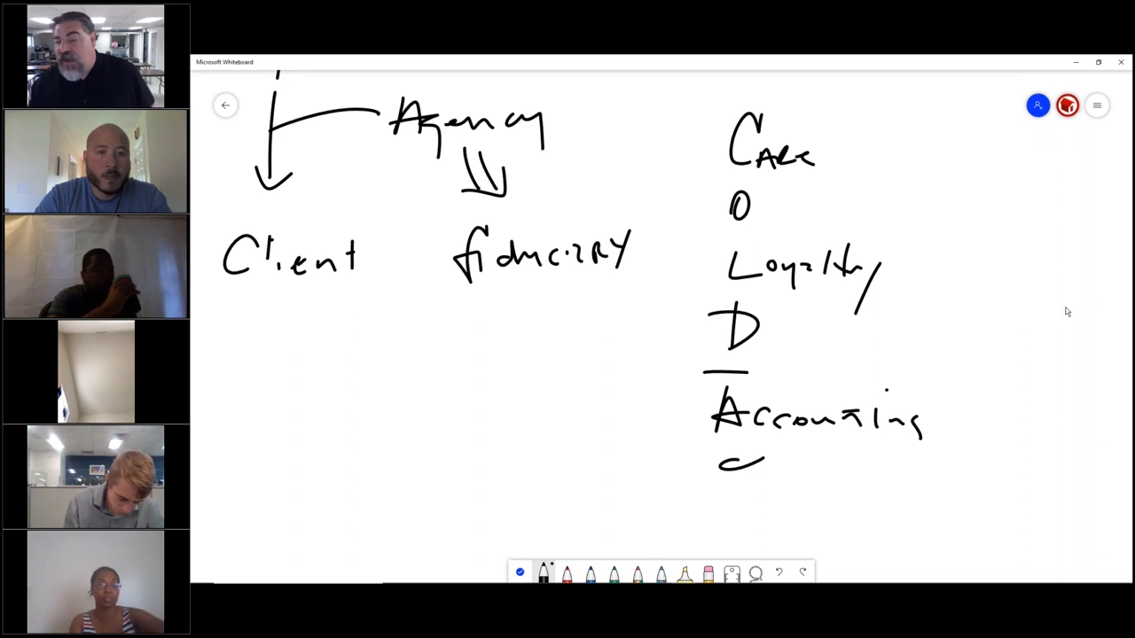
mouse_move(1061, 308)
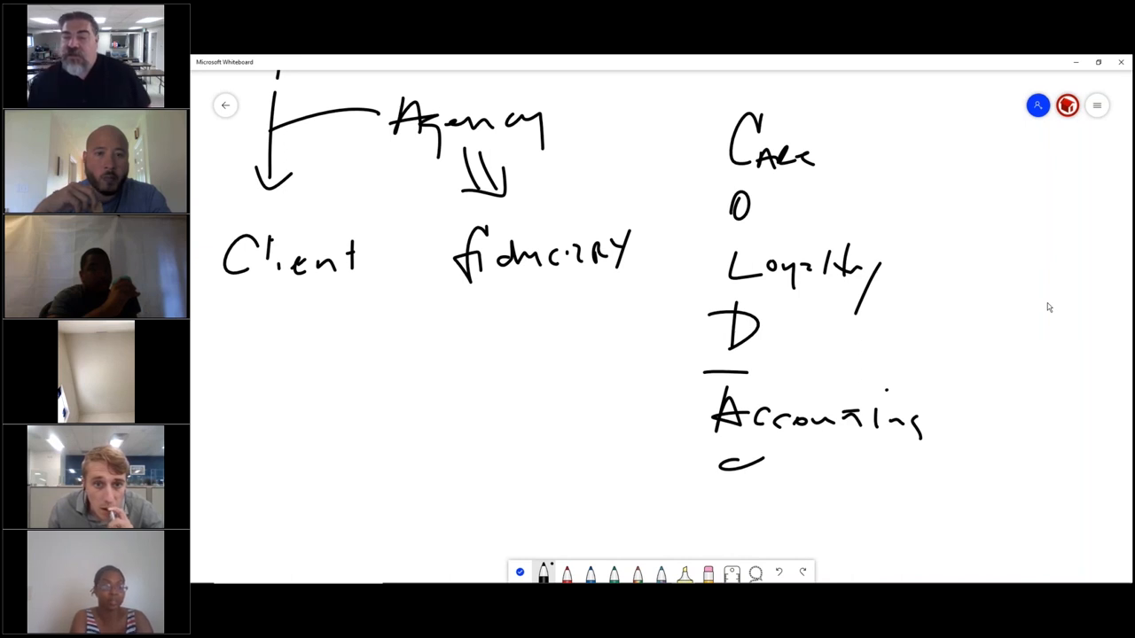
Step: Extend the letters into words like Obedience, Disclosure and Confidentiality beside each letter
type("bden")
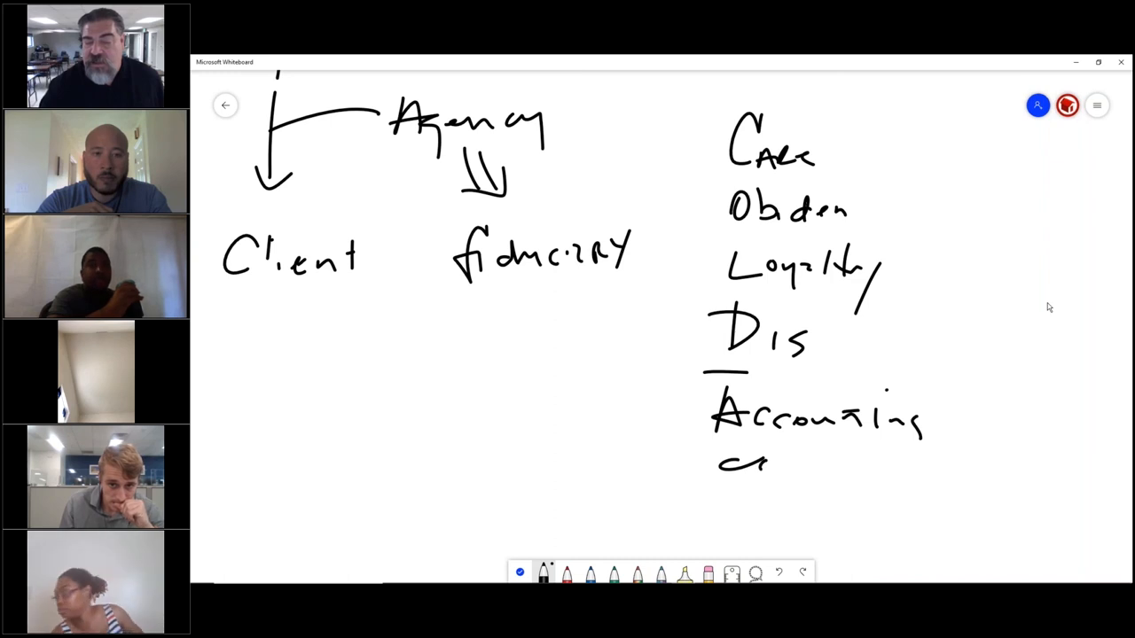
left_click_drag(719, 461, 842, 466)
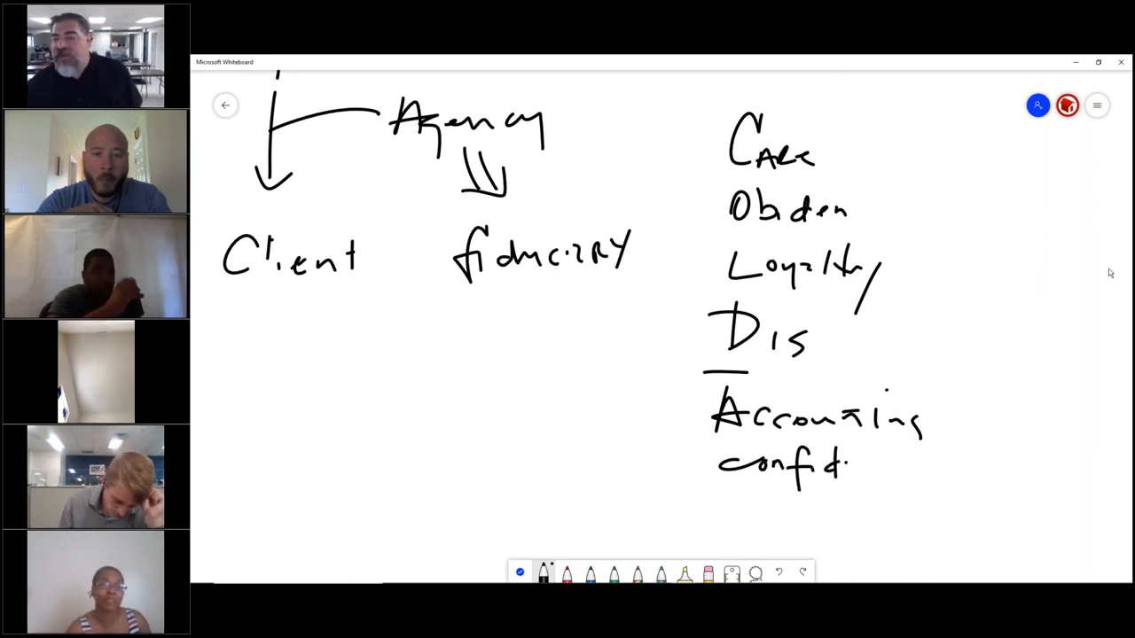
mouse_move(978, 210)
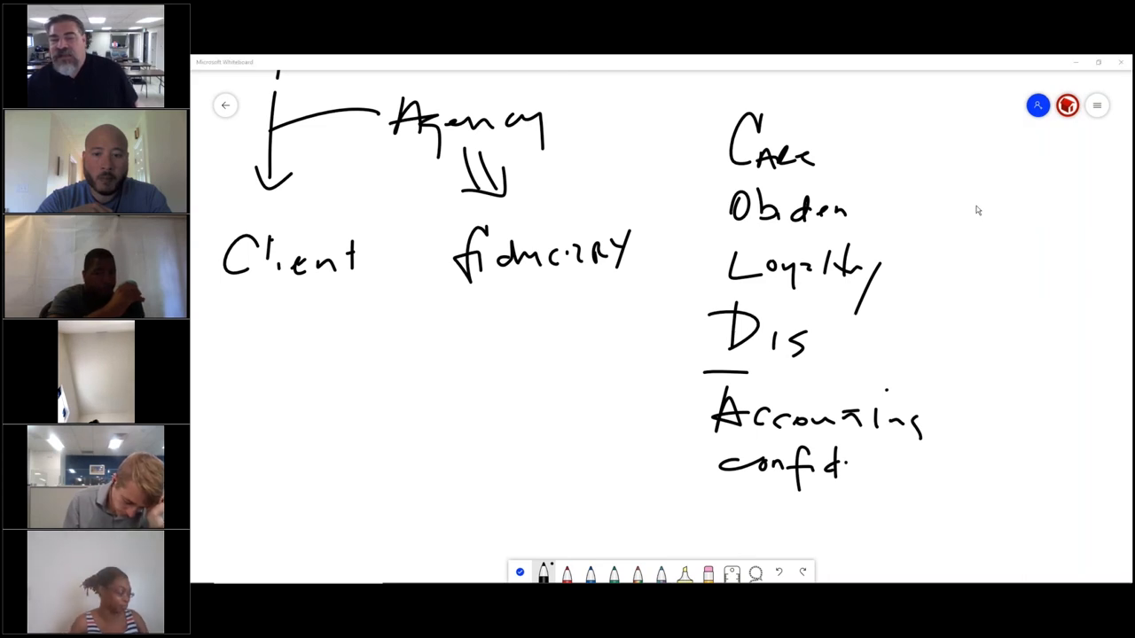
mouse_move(949, 174)
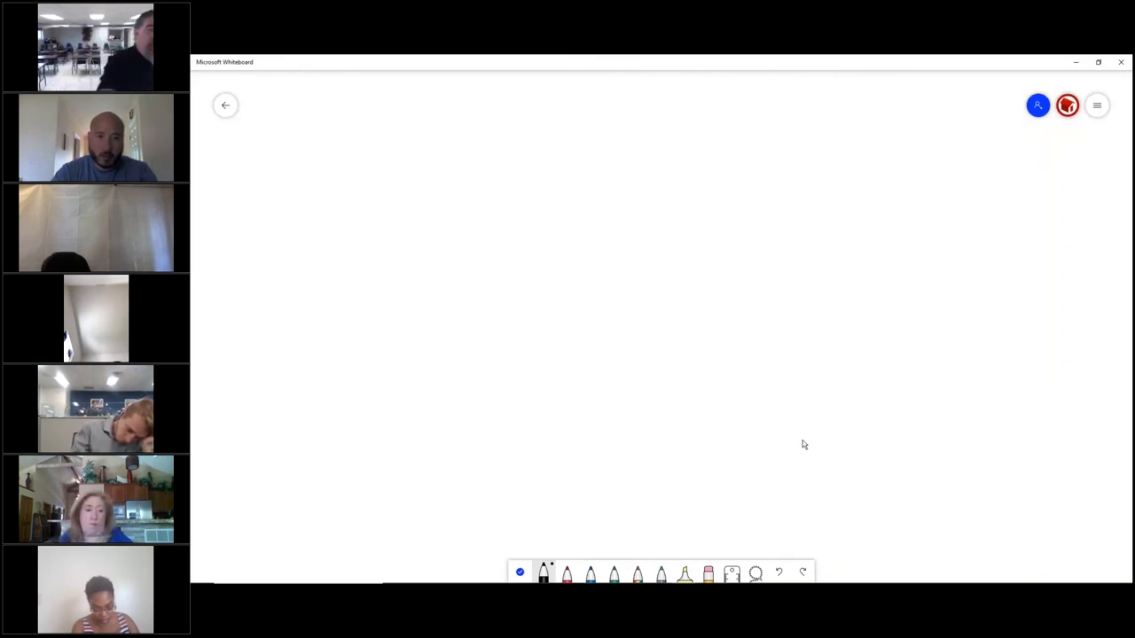
Step: Handwrite the termination list items Completion, Breach, M.A., Law and EXP
left_click_drag(324, 97, 324, 133)
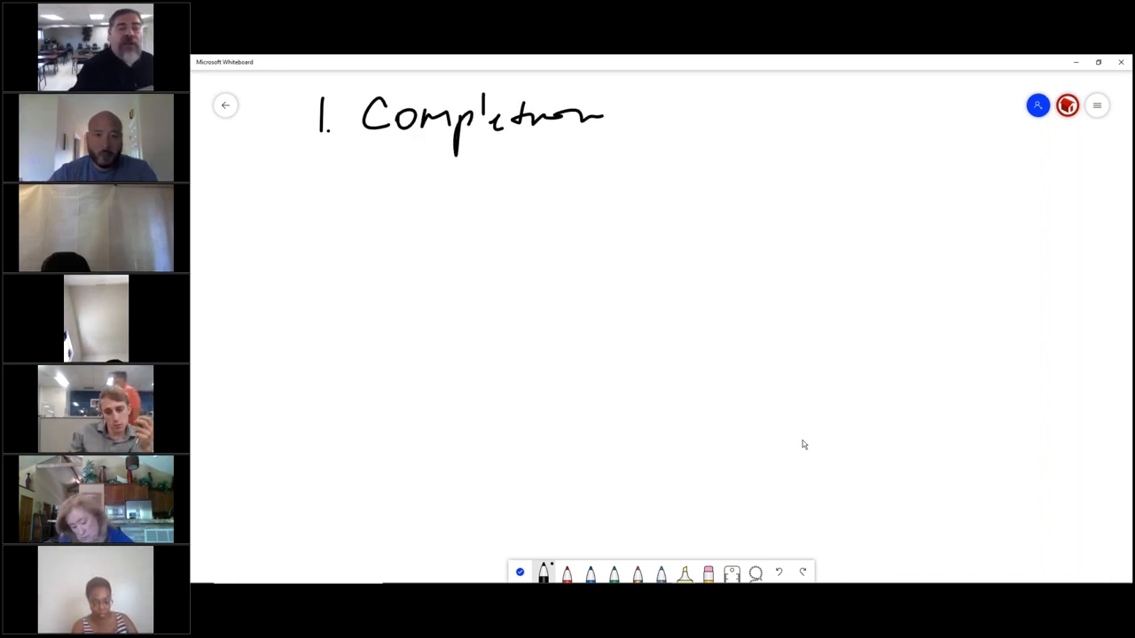
left_click_drag(288, 168, 346, 199)
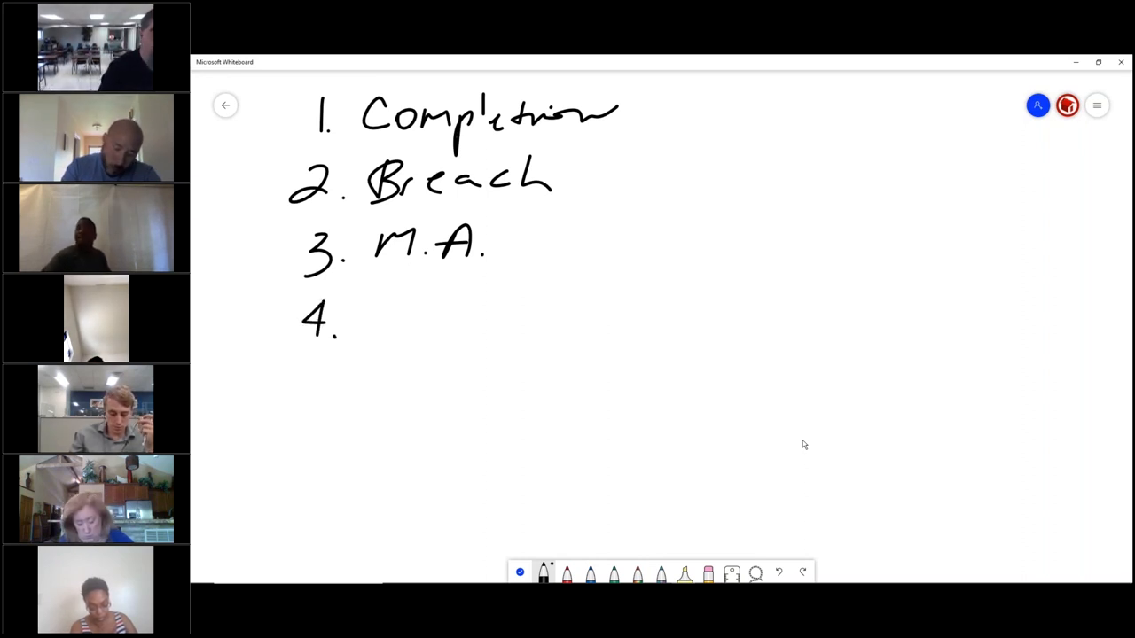
left_click_drag(377, 315, 501, 315)
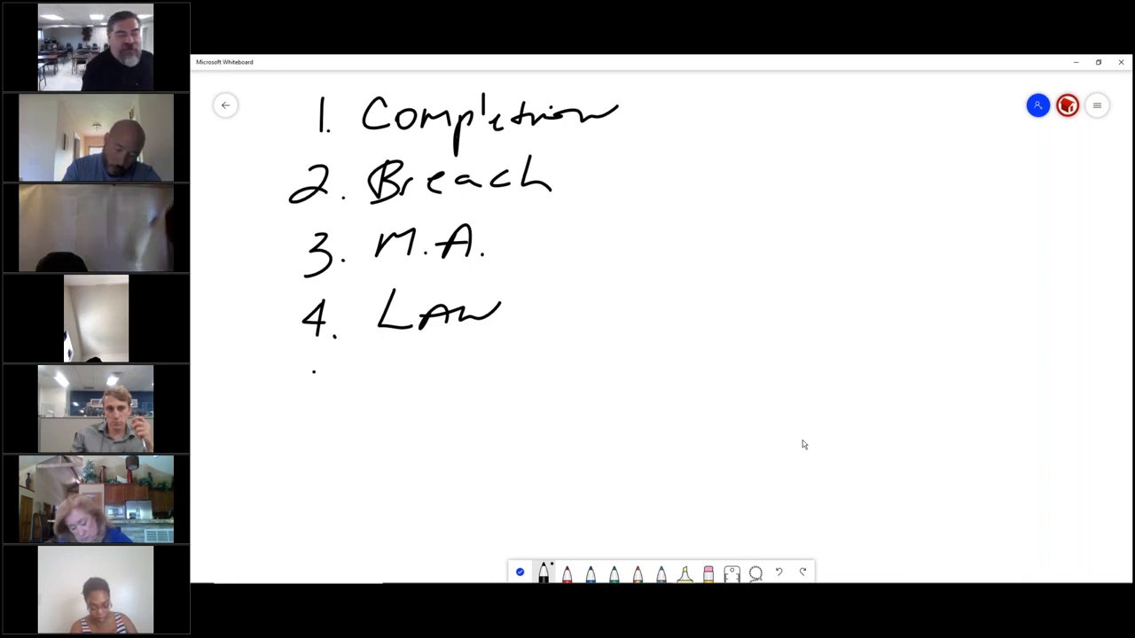
left_click_drag(302, 408, 461, 408)
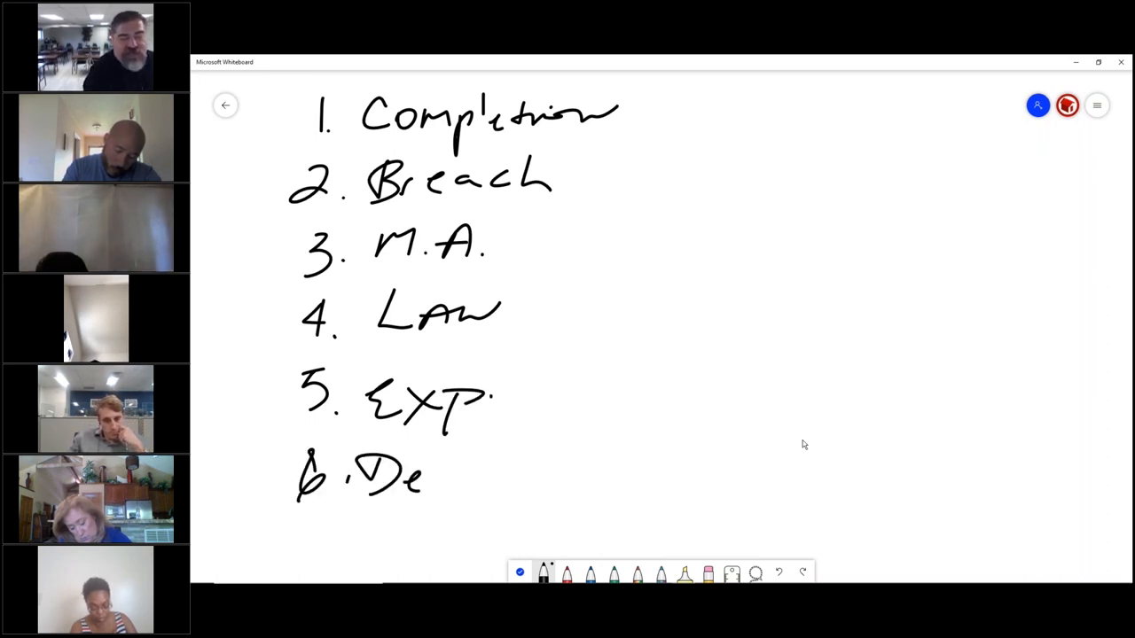
Step: Finish '6. Death', add '7. Destruct.', and strike a line through '7. Destruct.'
type("ath")
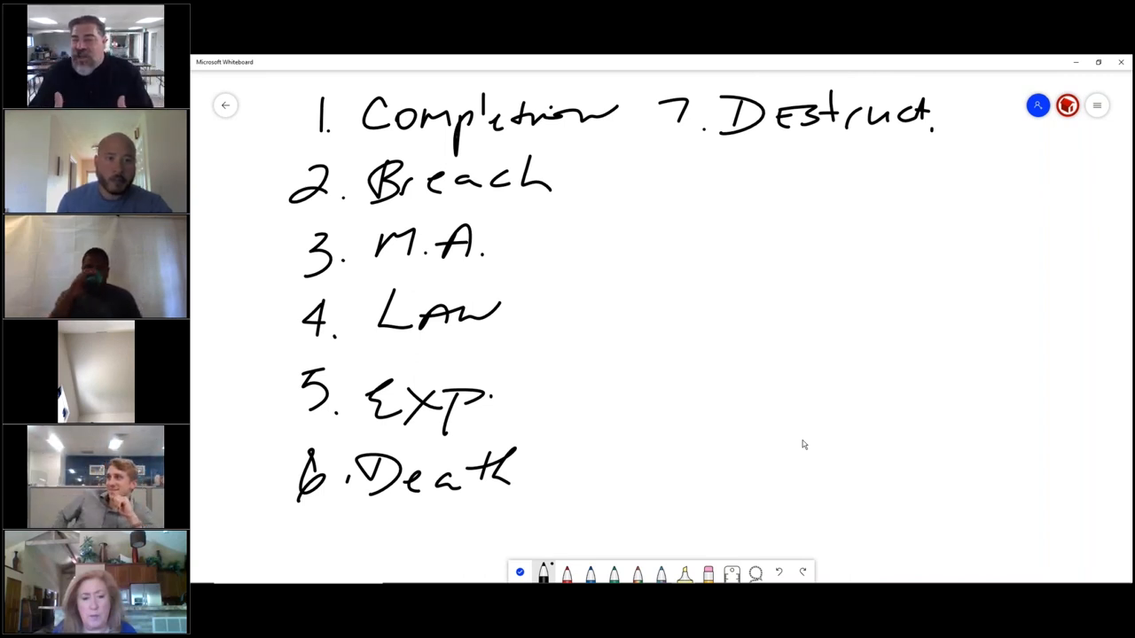
left_click_drag(682, 120, 923, 113)
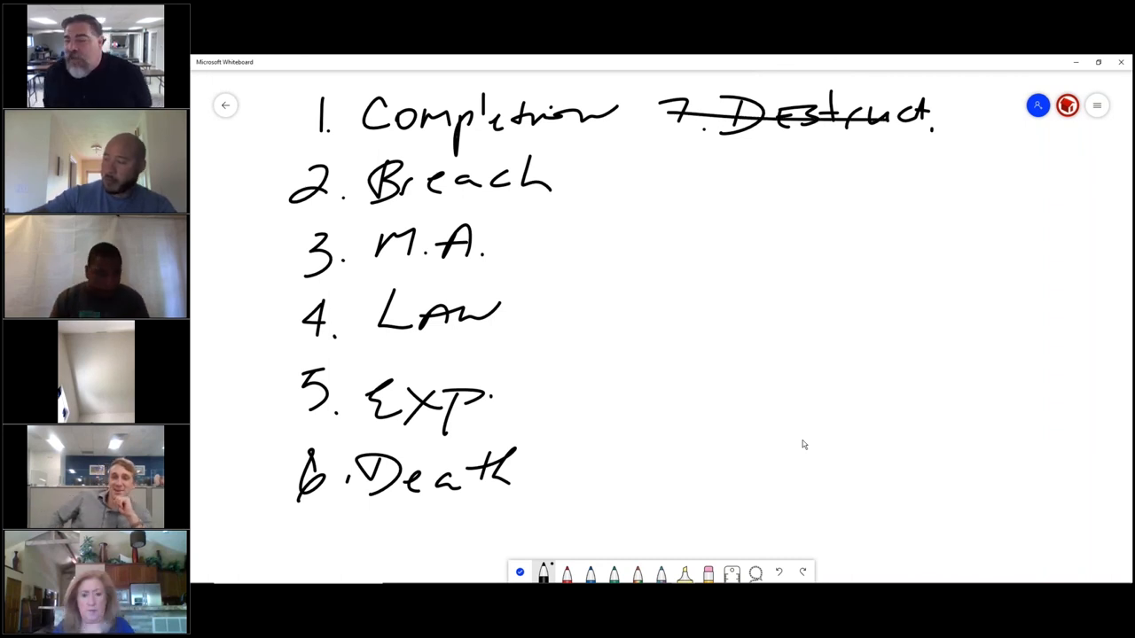